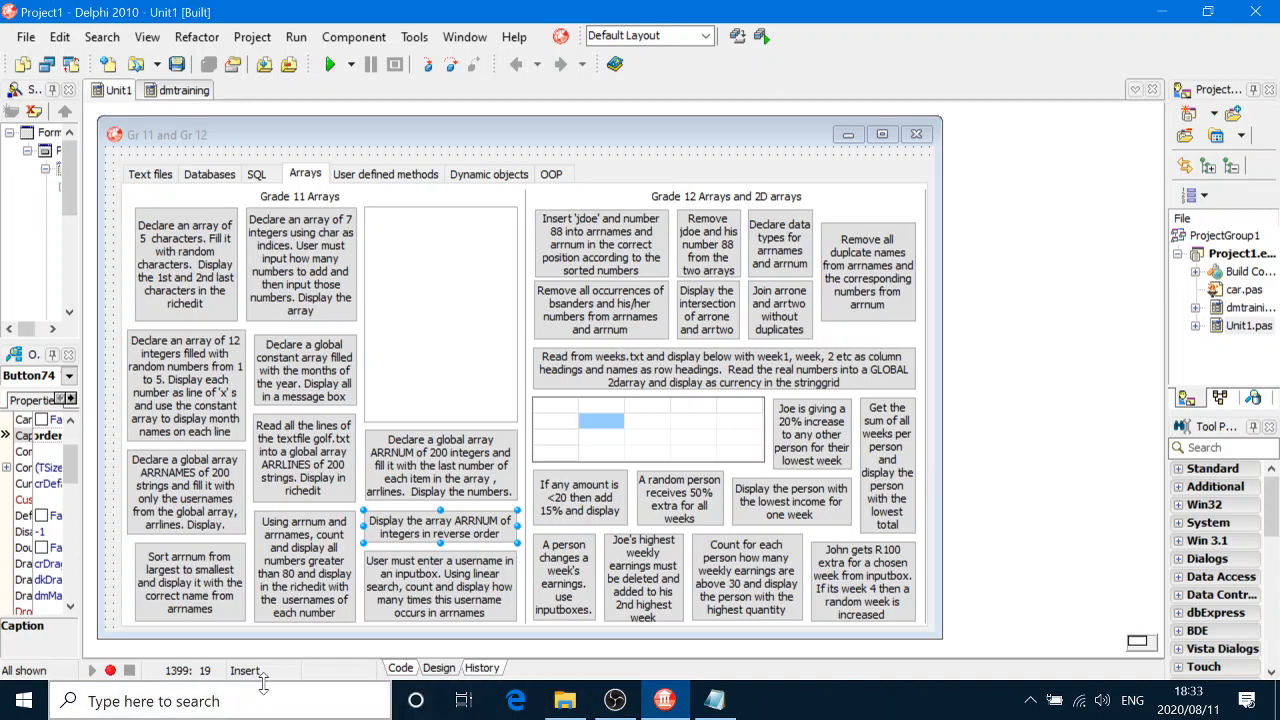
mouse_move(360, 600)
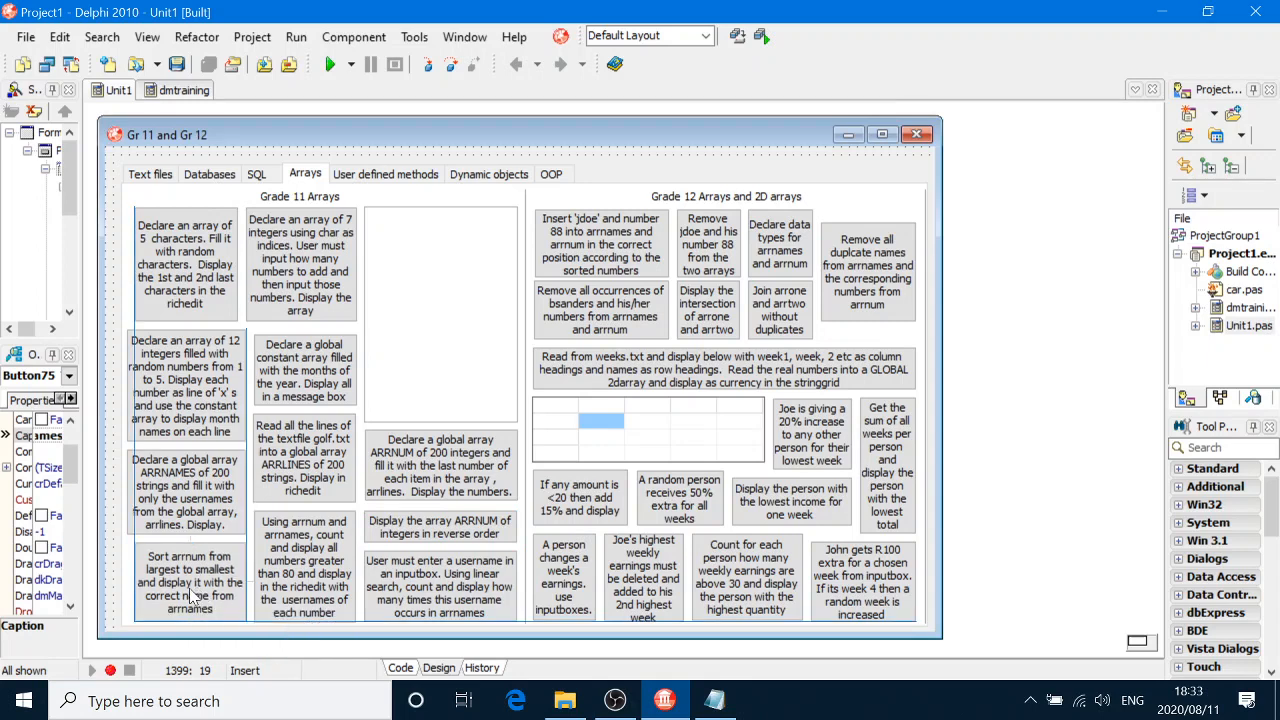
Step: Select the arrnum largest-to-smallest sort button and open its Button75Click handler
left_click(190, 580)
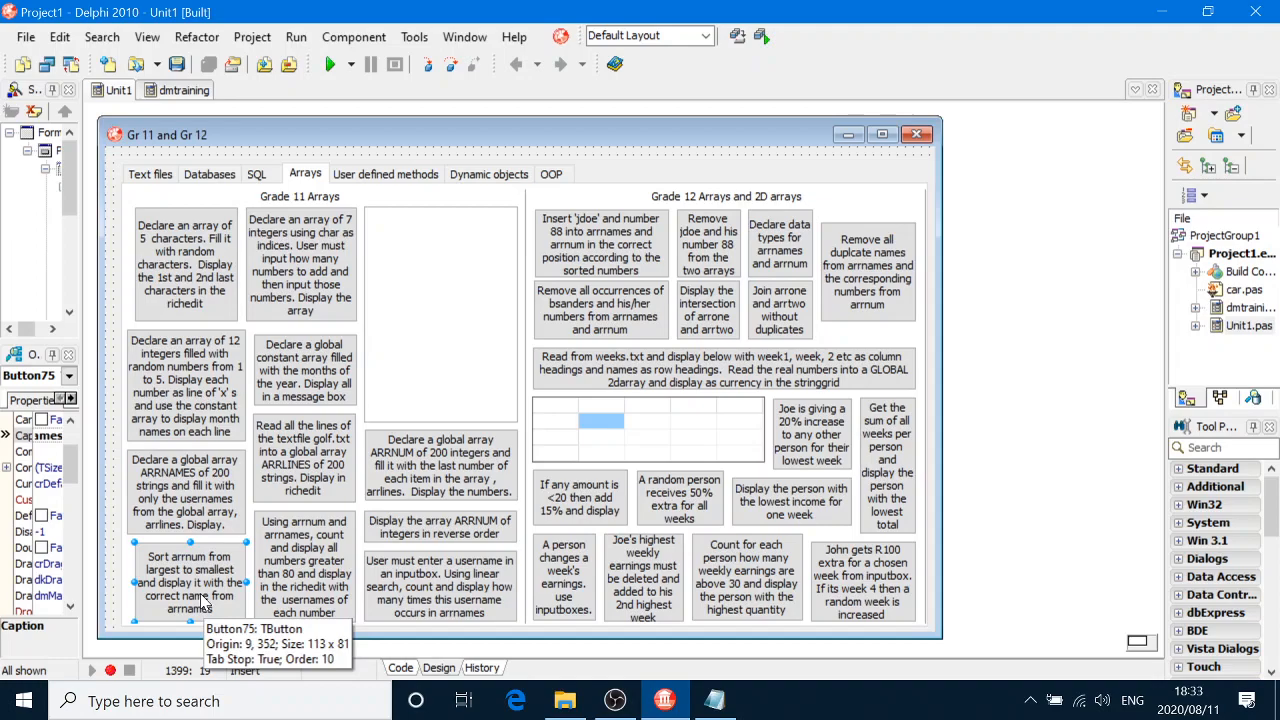
left_click(914, 134)
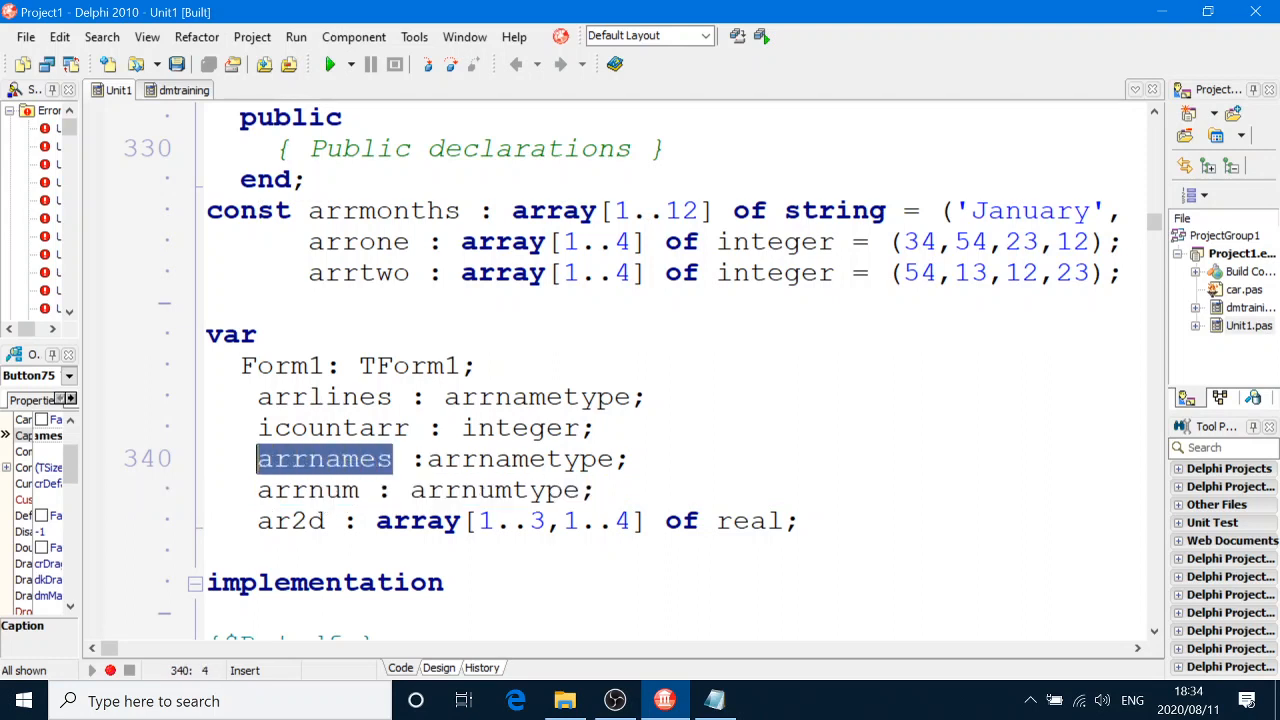
mouse_move(324, 397)
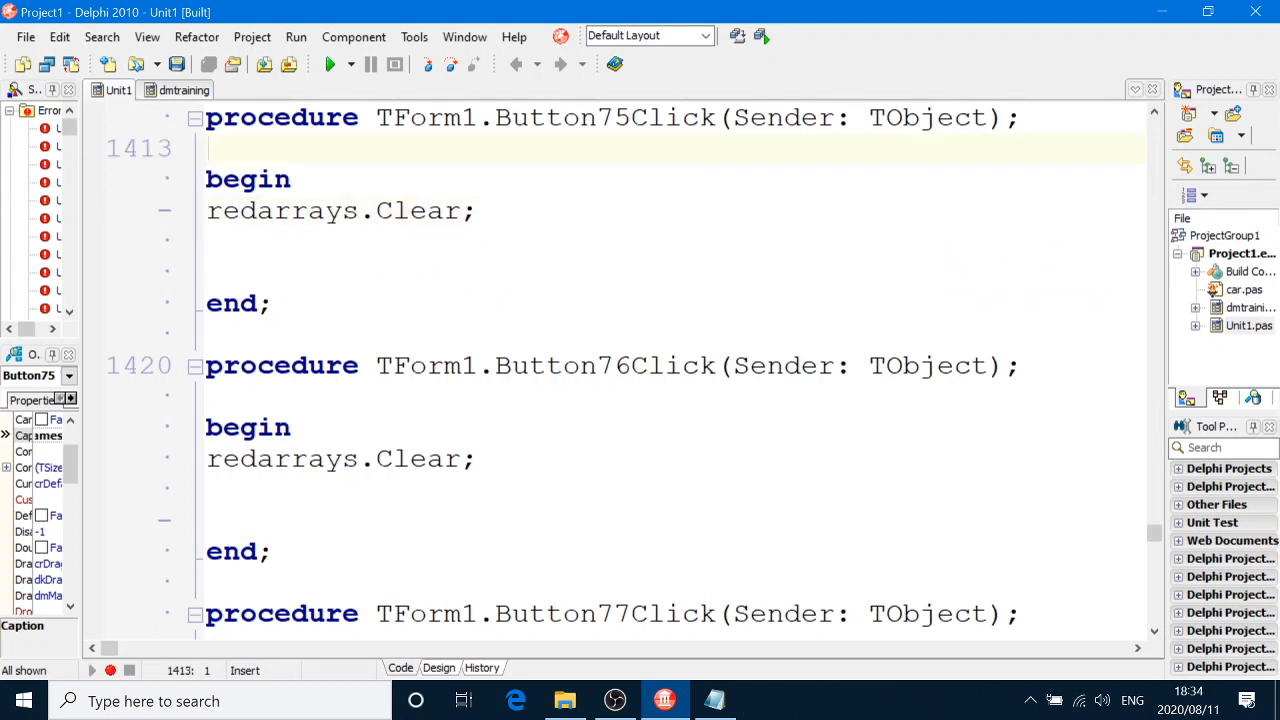
Step: Add a var section declaring k, l, itemp : integer and stemp : string
type("var k, l")
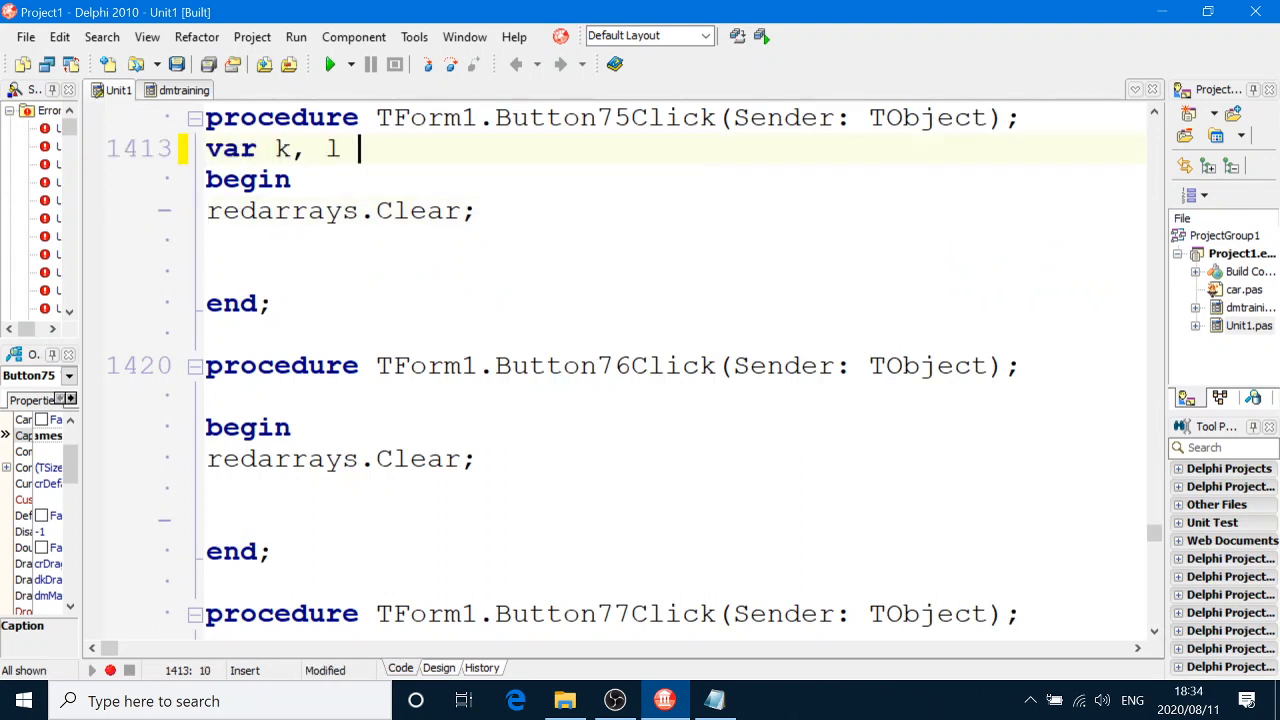
type(": integer")
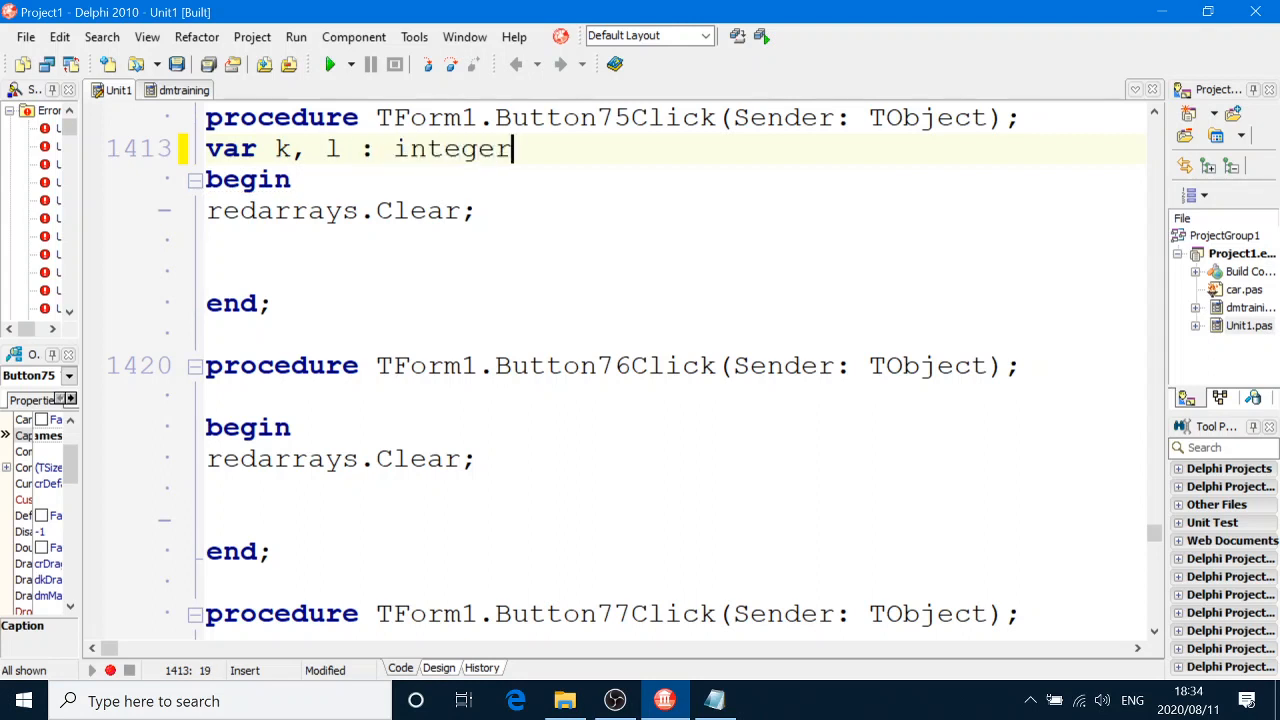
type(";")
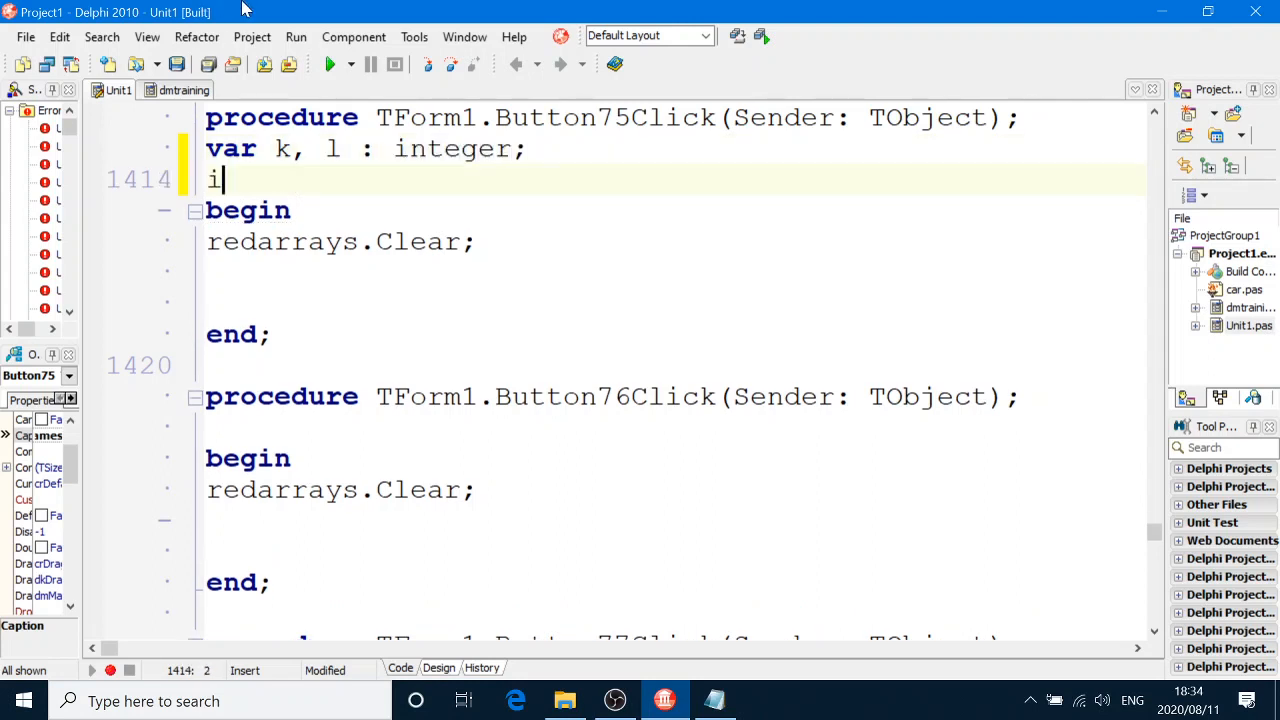
type("temp :")
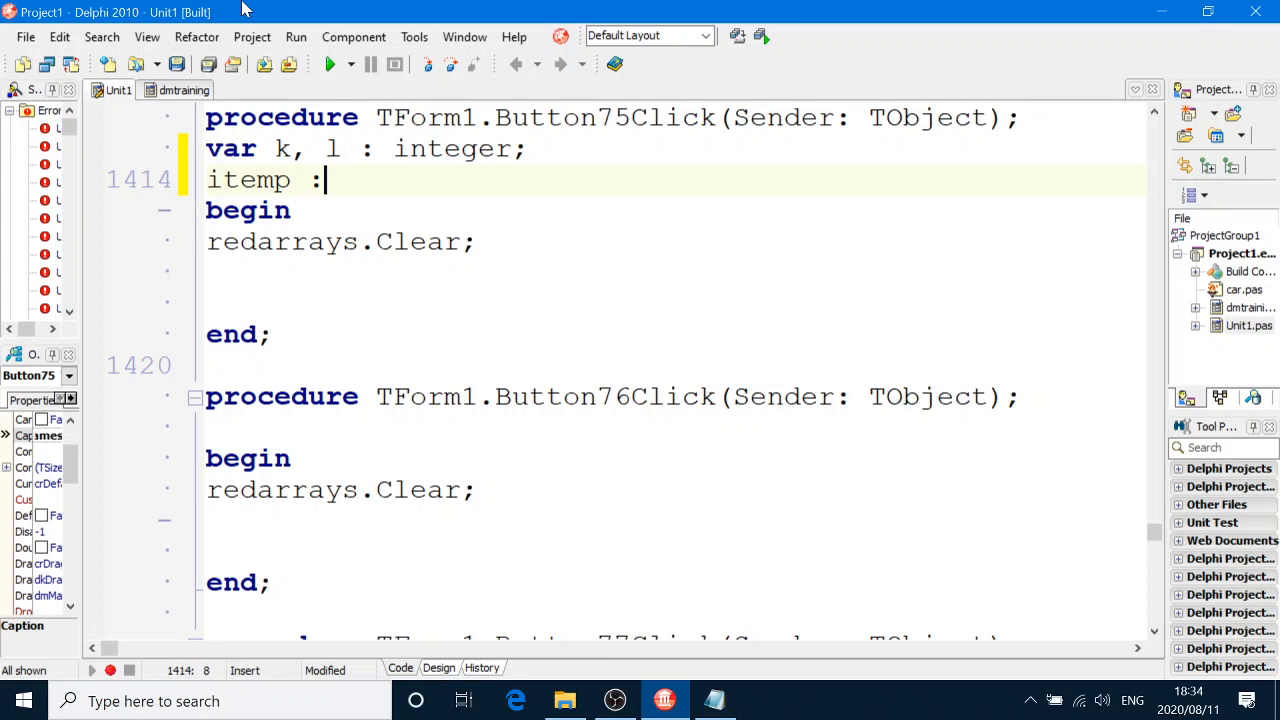
type("integer;")
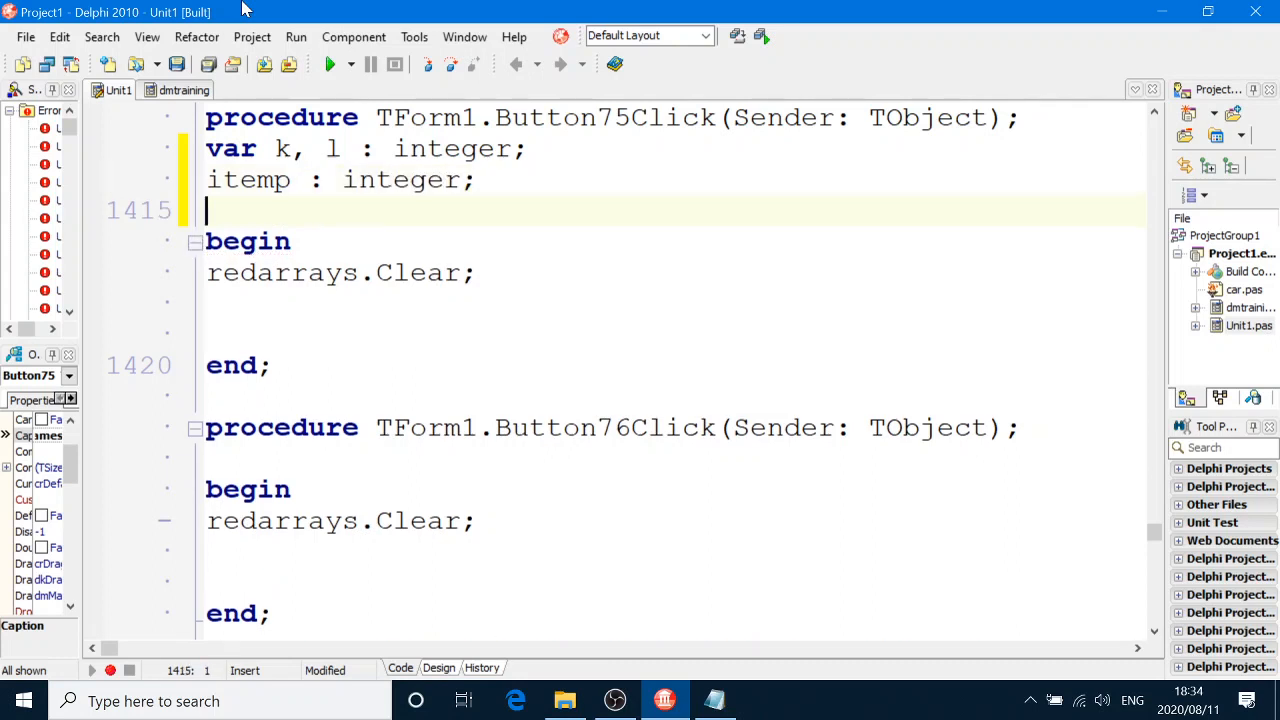
type("stemp")
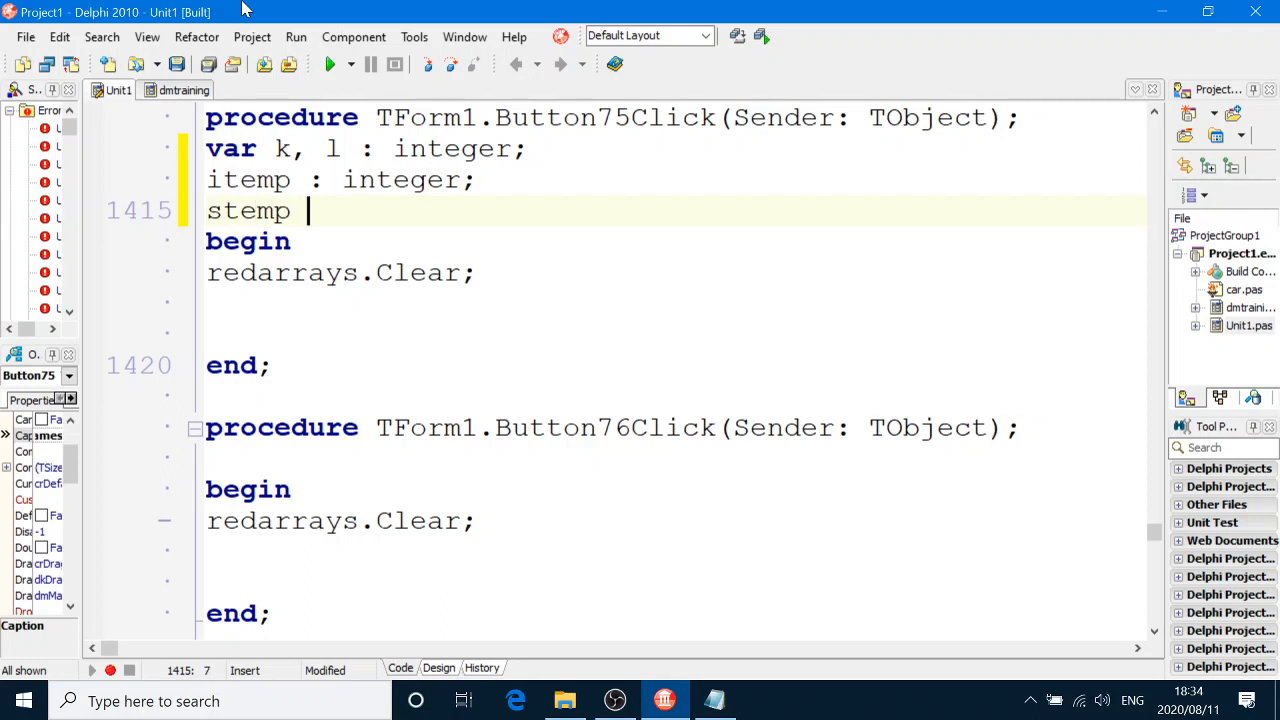
type(": string")
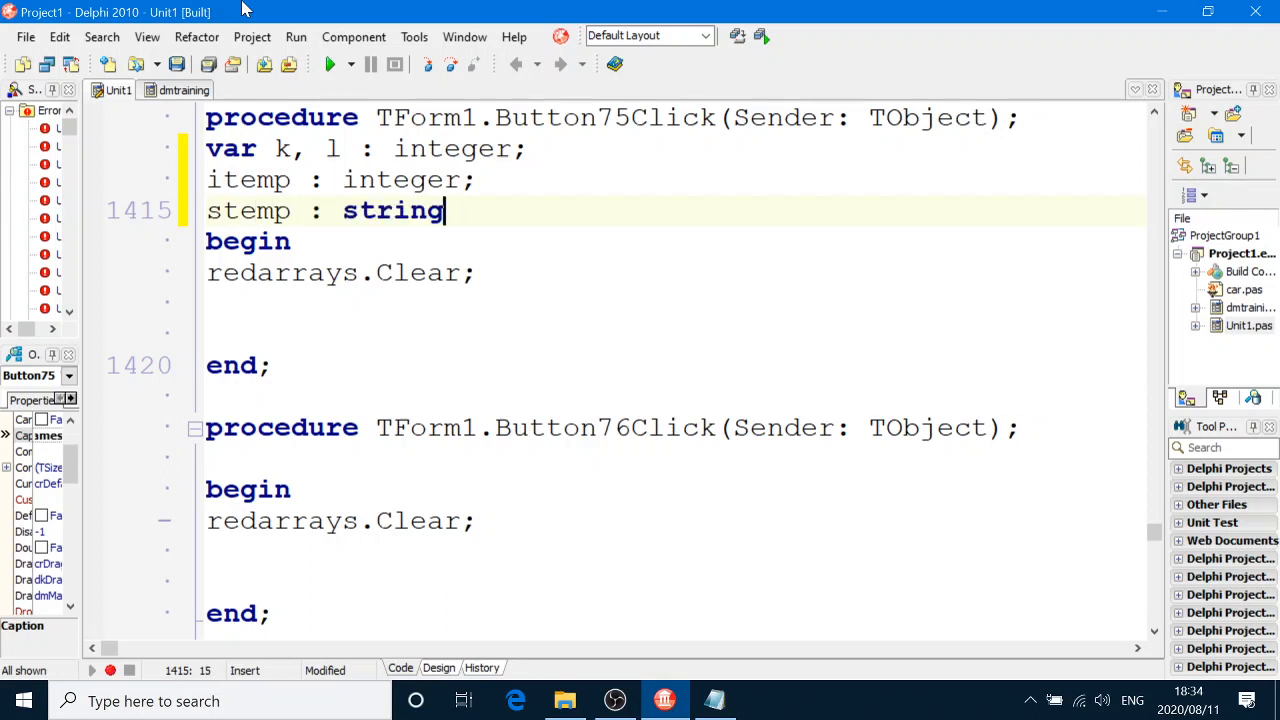
type(";")
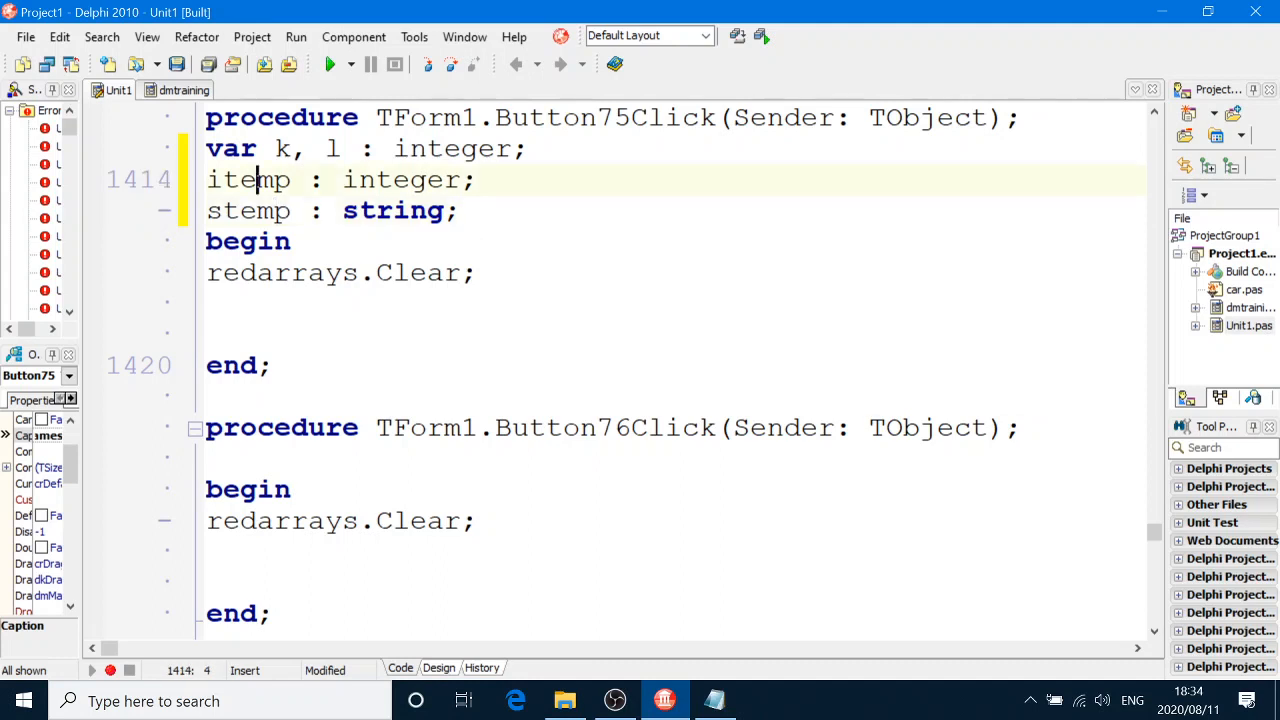
type("fopr")
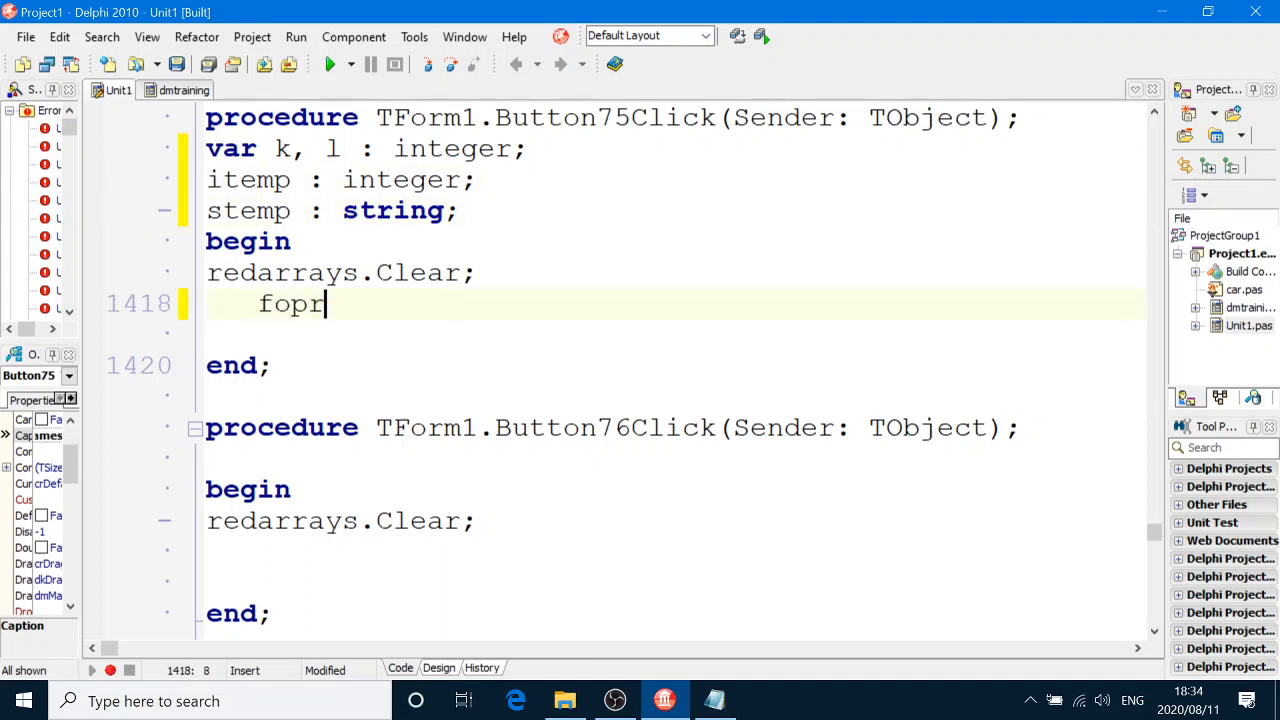
Step: Write nested loops: k from 1 to icountarr - 1, l from k + 1 to icountarr
key("BackSpace")
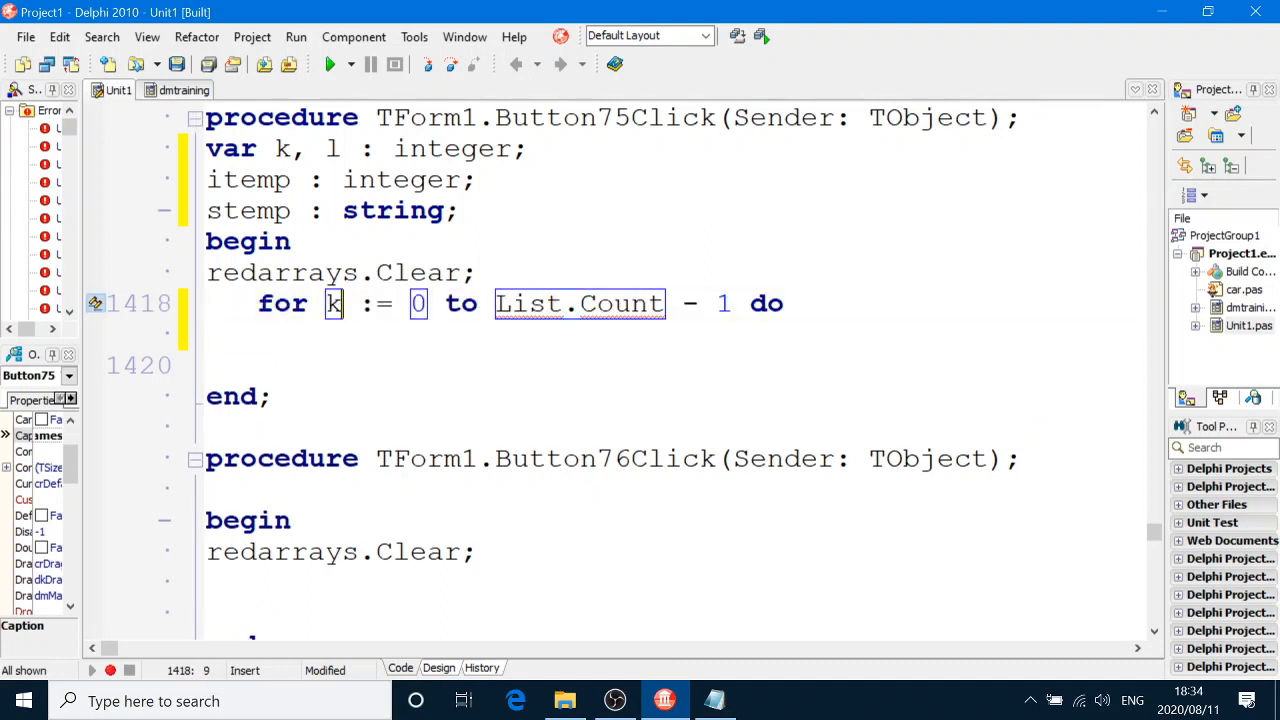
left_click_drag(450, 303, 730, 303)
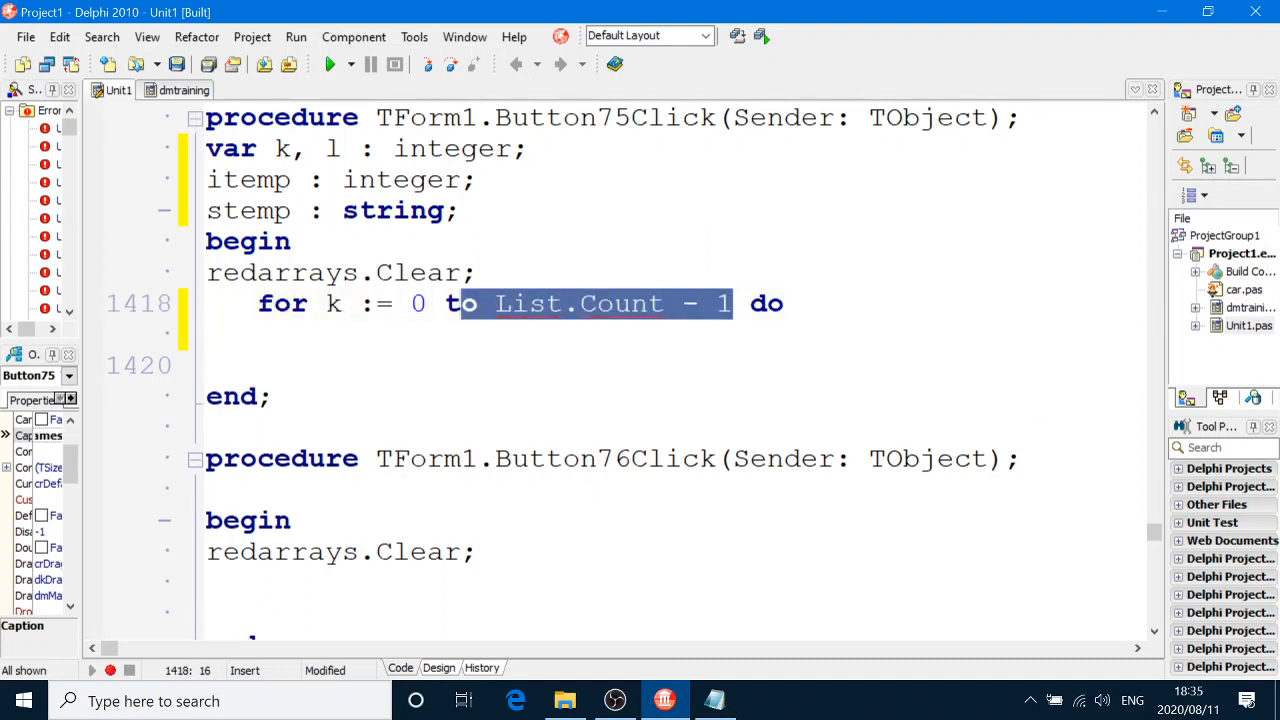
key("Delete")
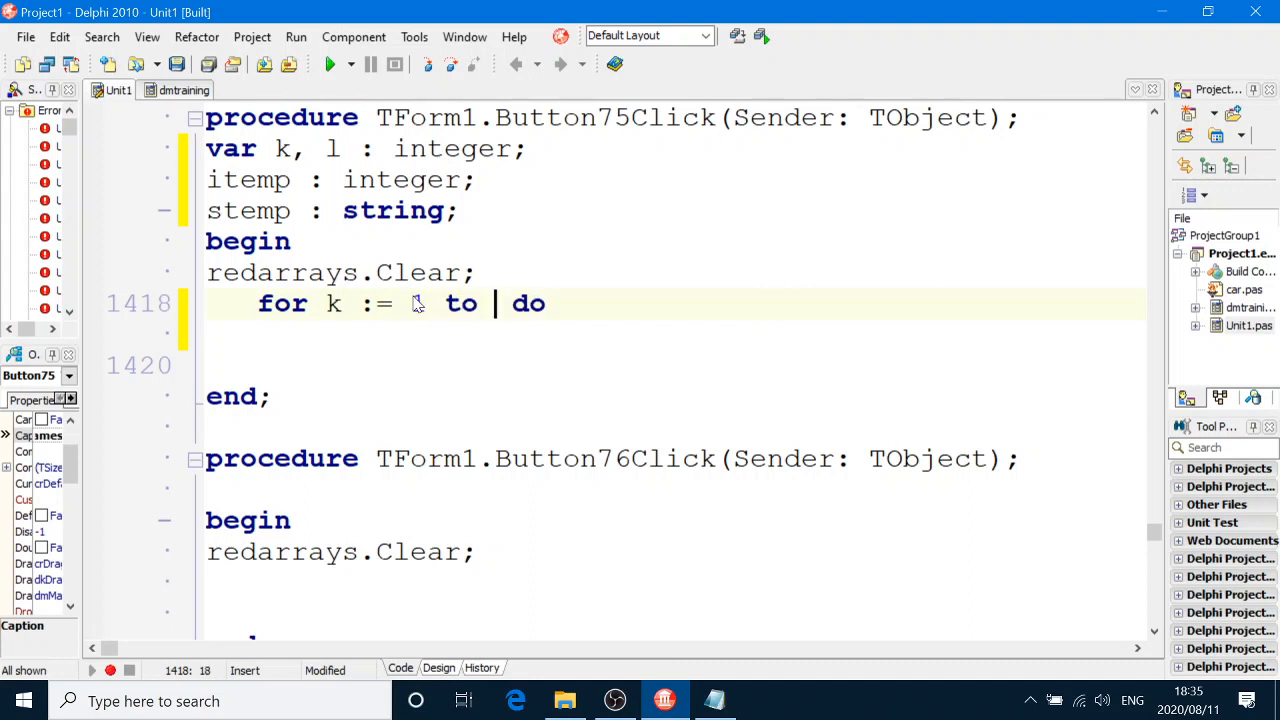
type("icountarr - 1")
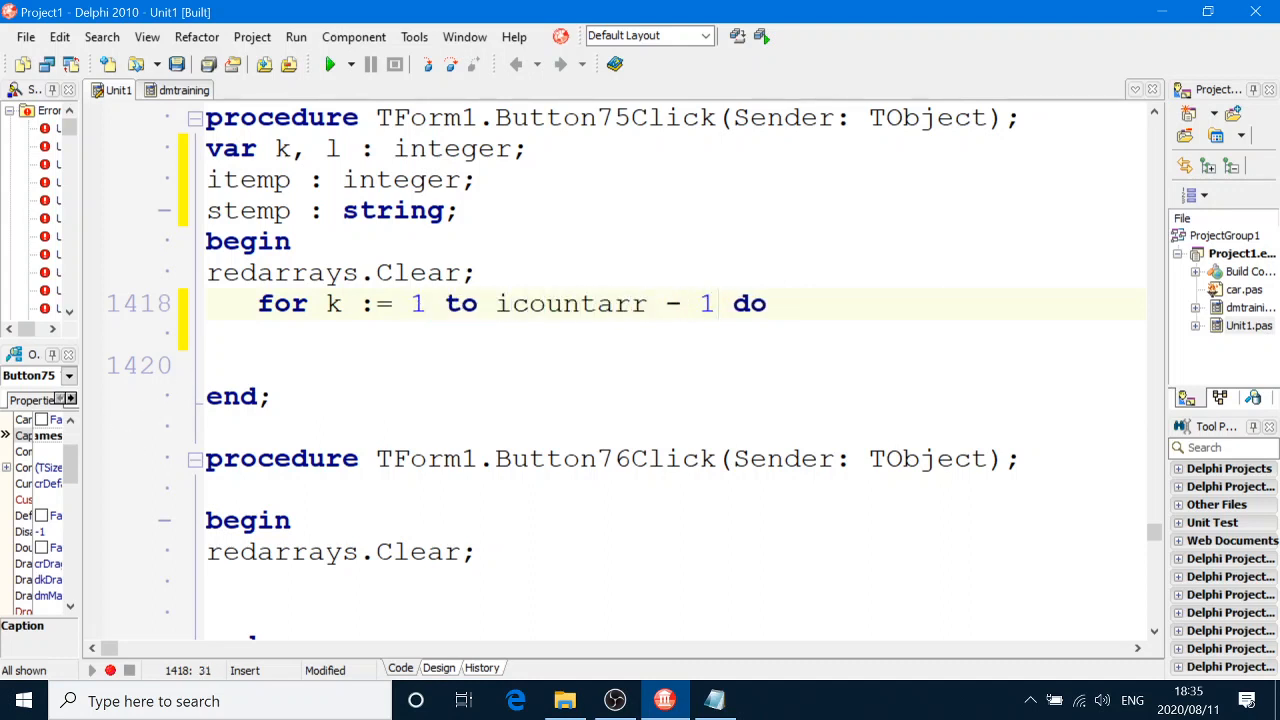
type("for l := 0 to List.Count - 1 do")
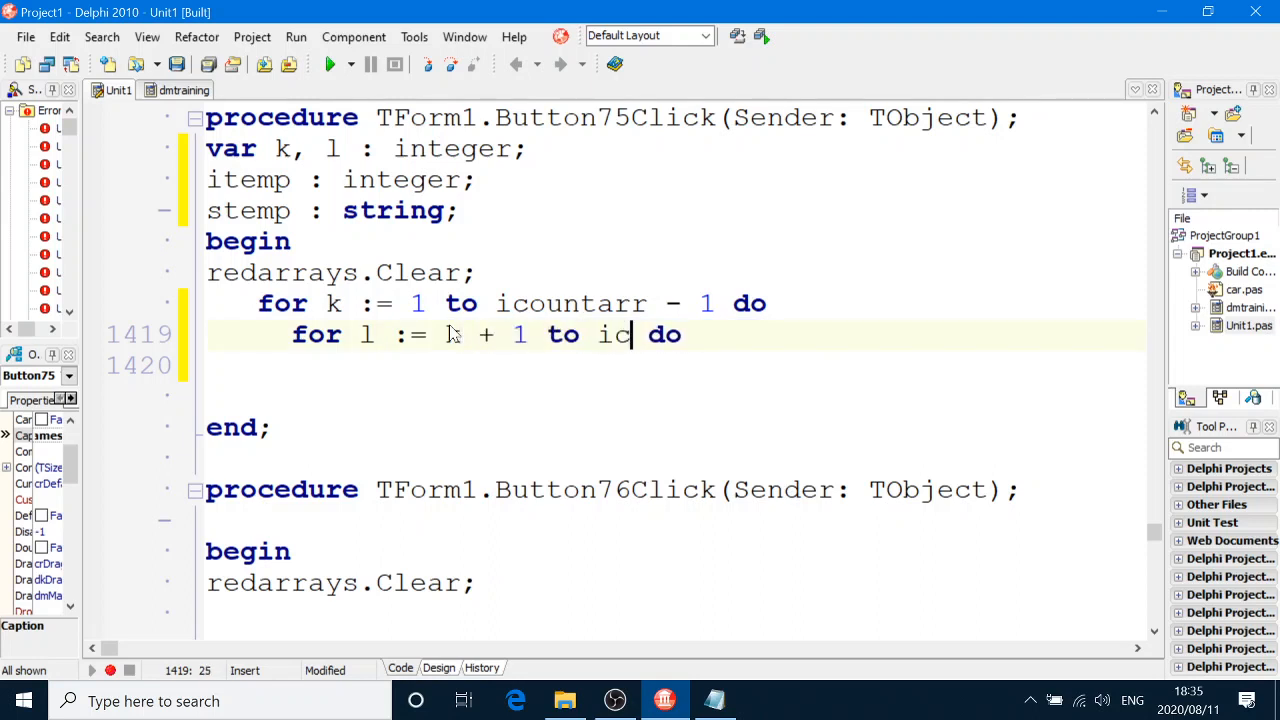
type("ountarr")
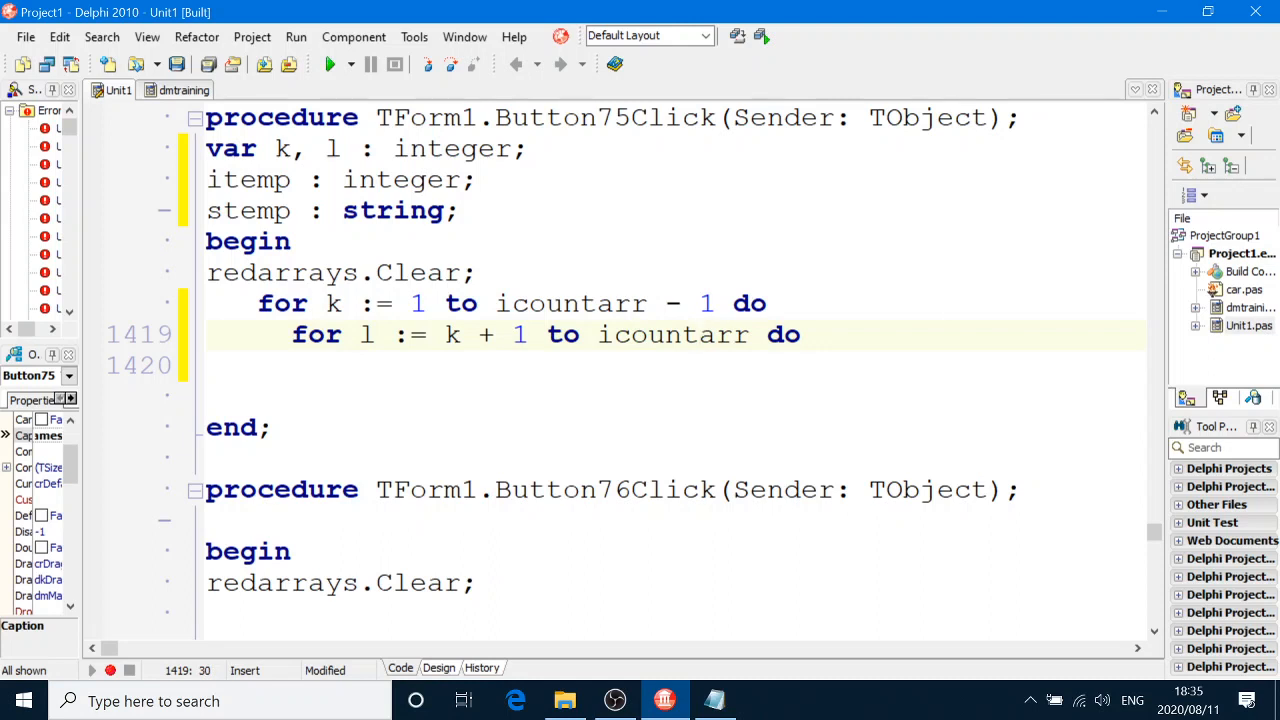
type("begin")
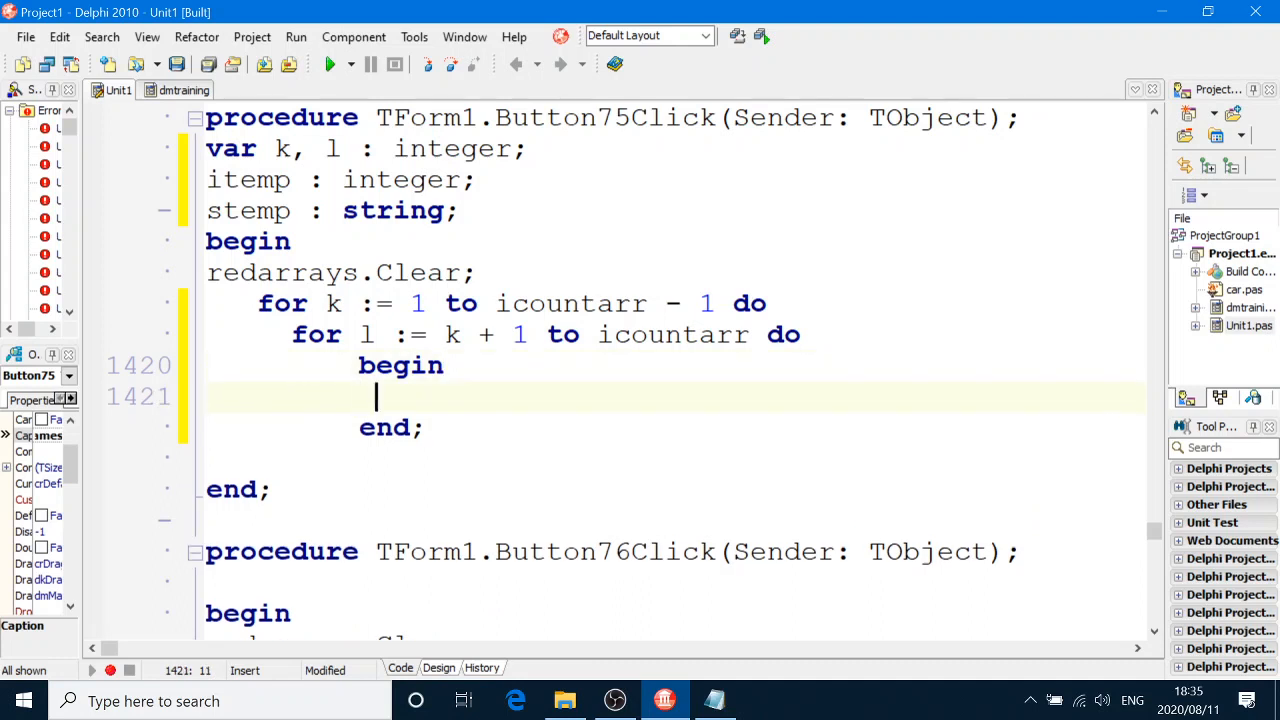
Step: Add 'if arrnum[k] < arrnum[l] then' with an empty begin–end block inside the inner loop
type("if arrnu then")
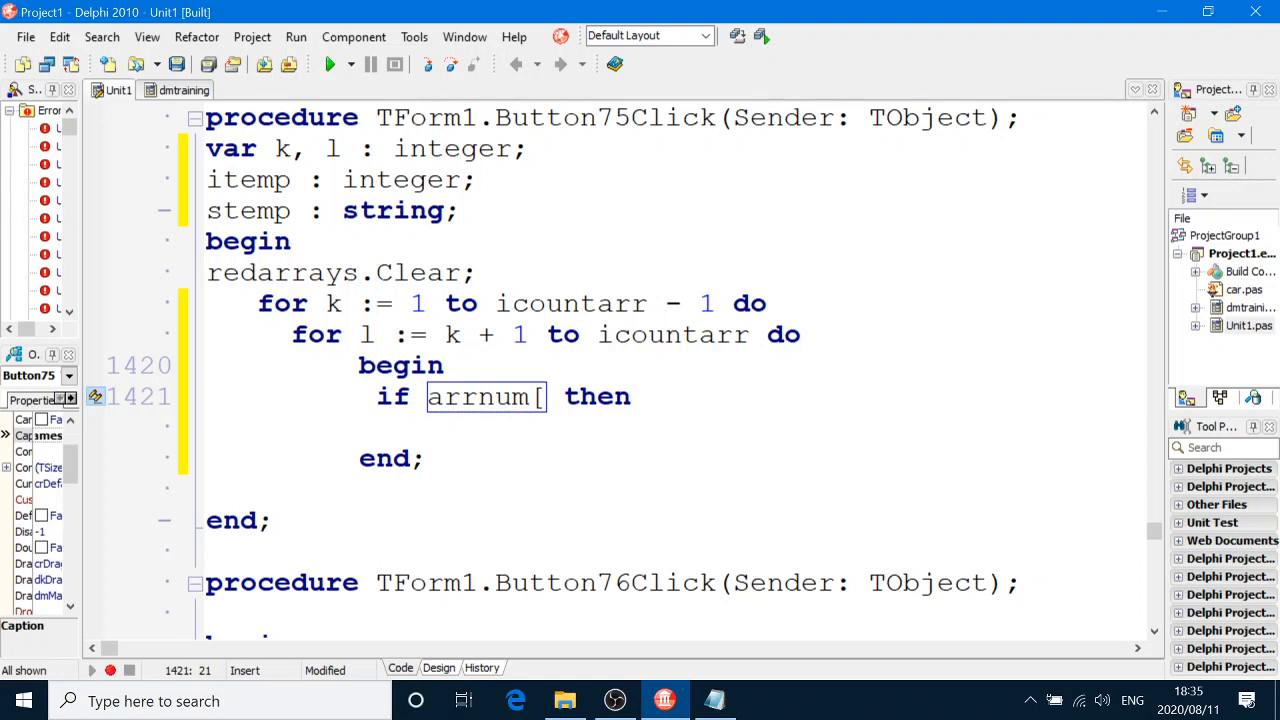
type("k] < arrnum")
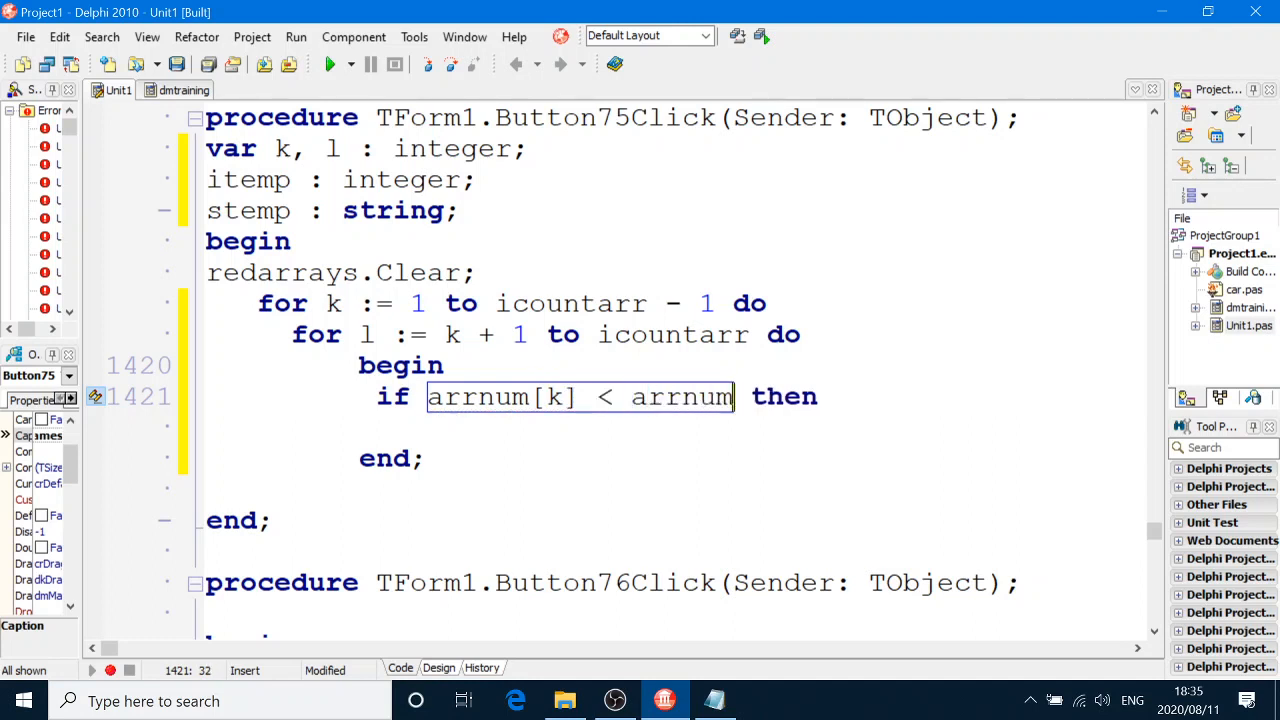
type("[l]")
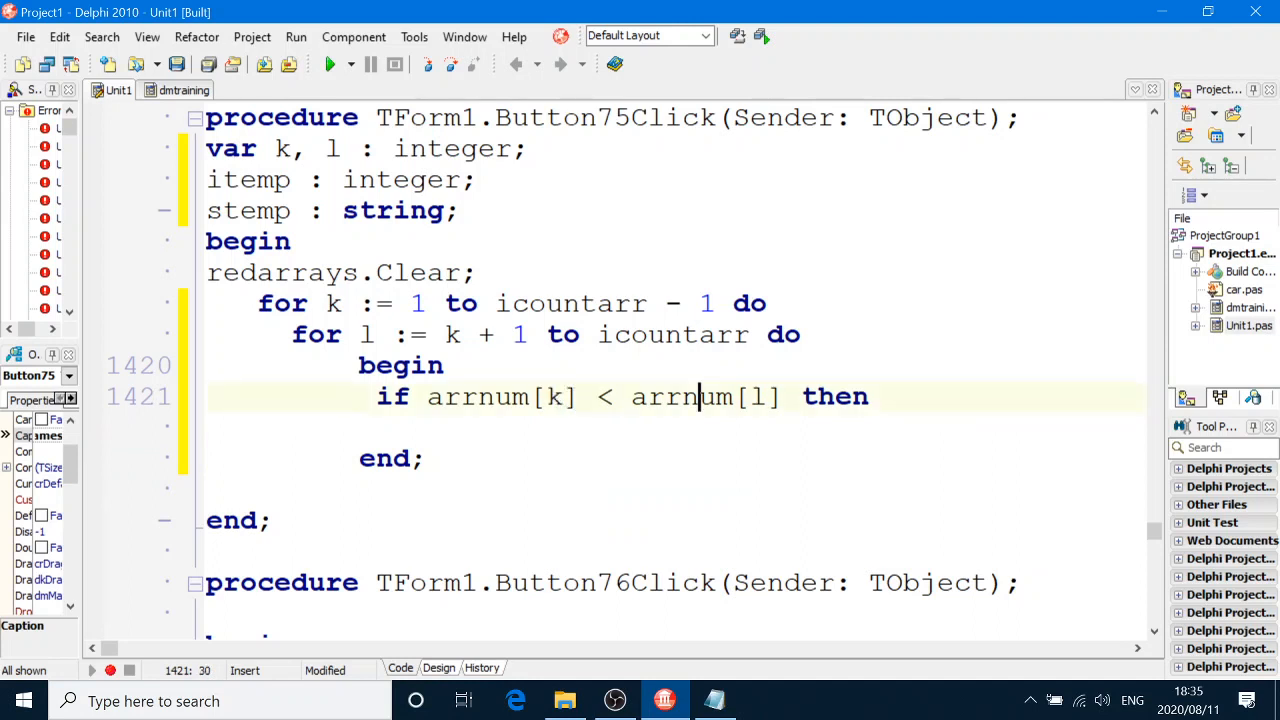
type("begin")
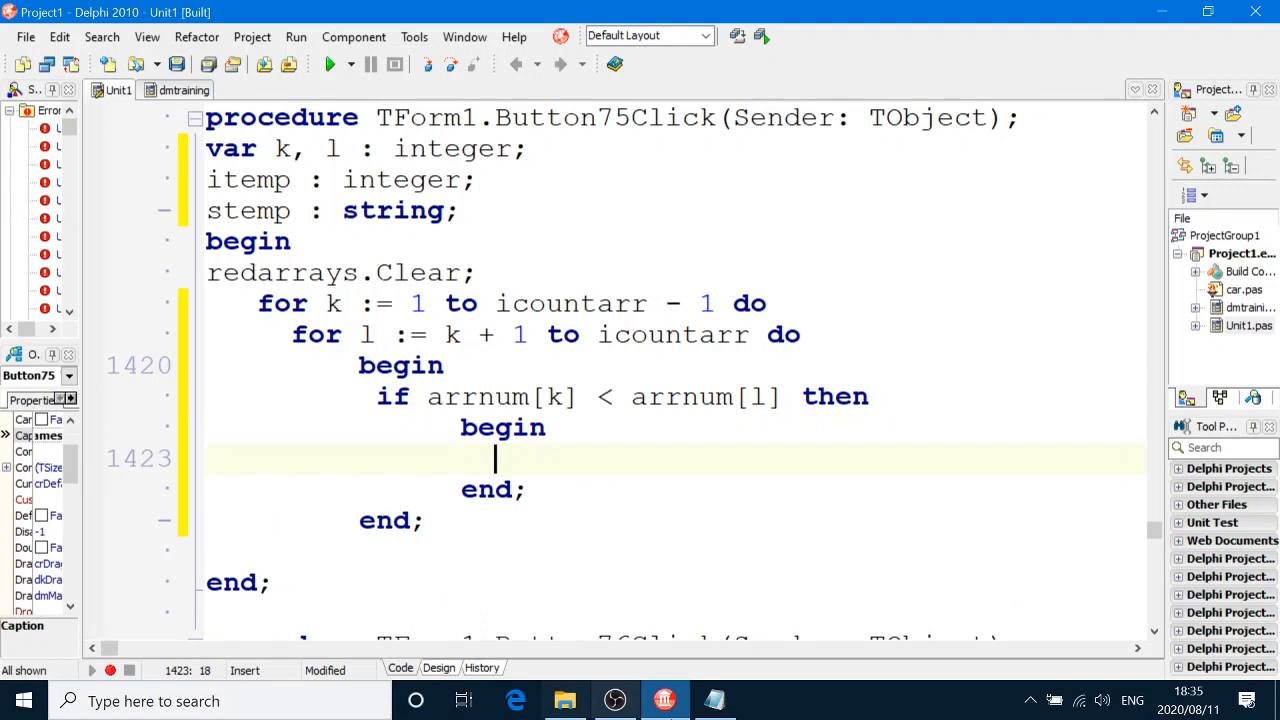
Step: Swap arrnum[k] and arrnum[l] using itemp as the temporary variable
type("ite")
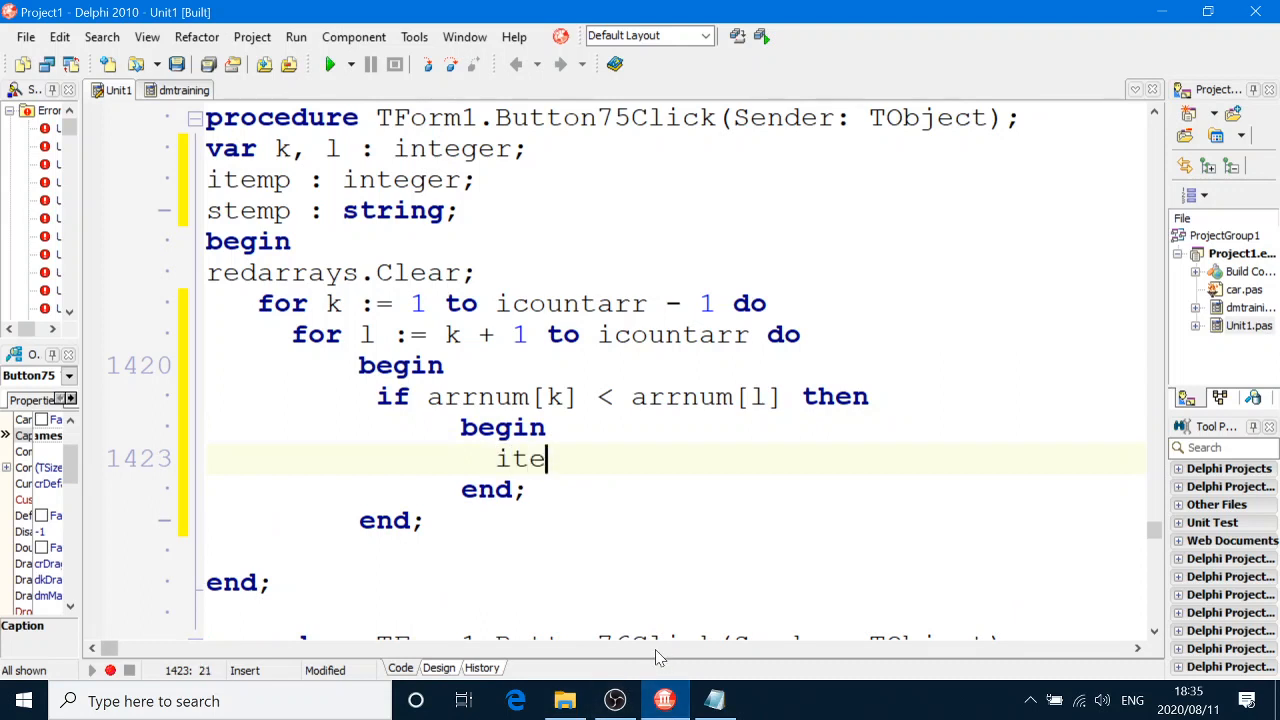
type("mp := arr")
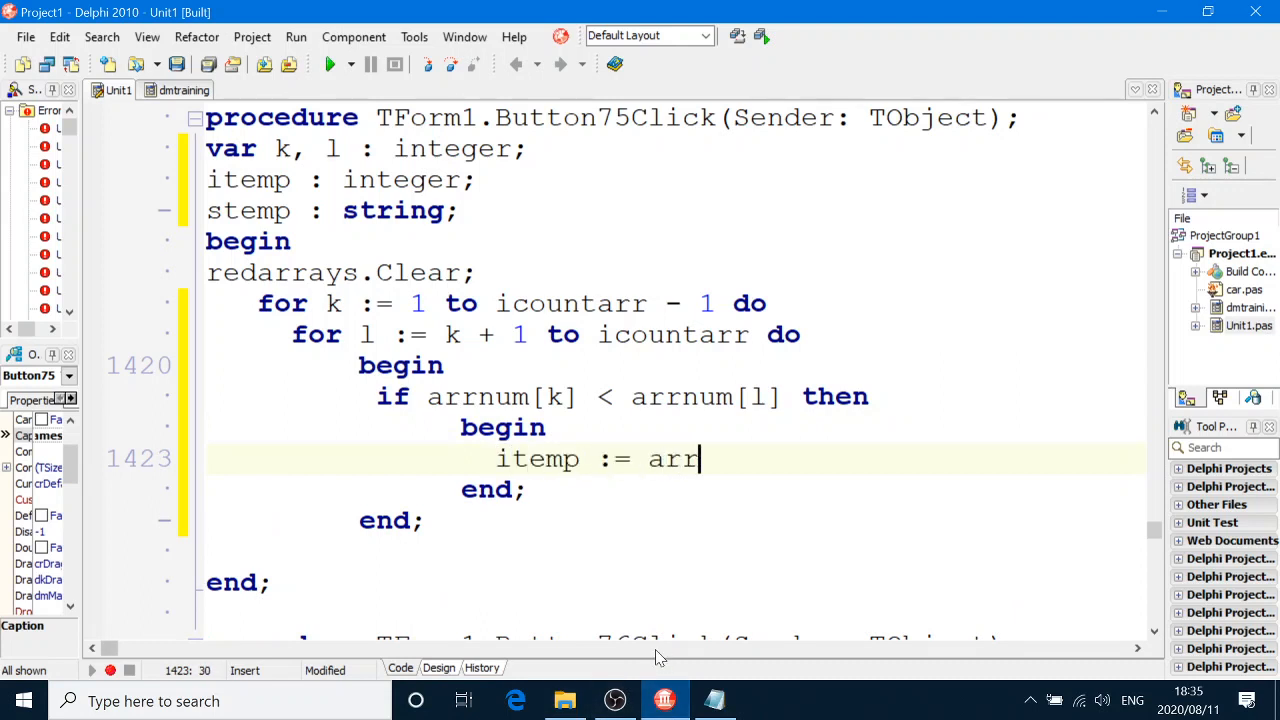
type("num[")
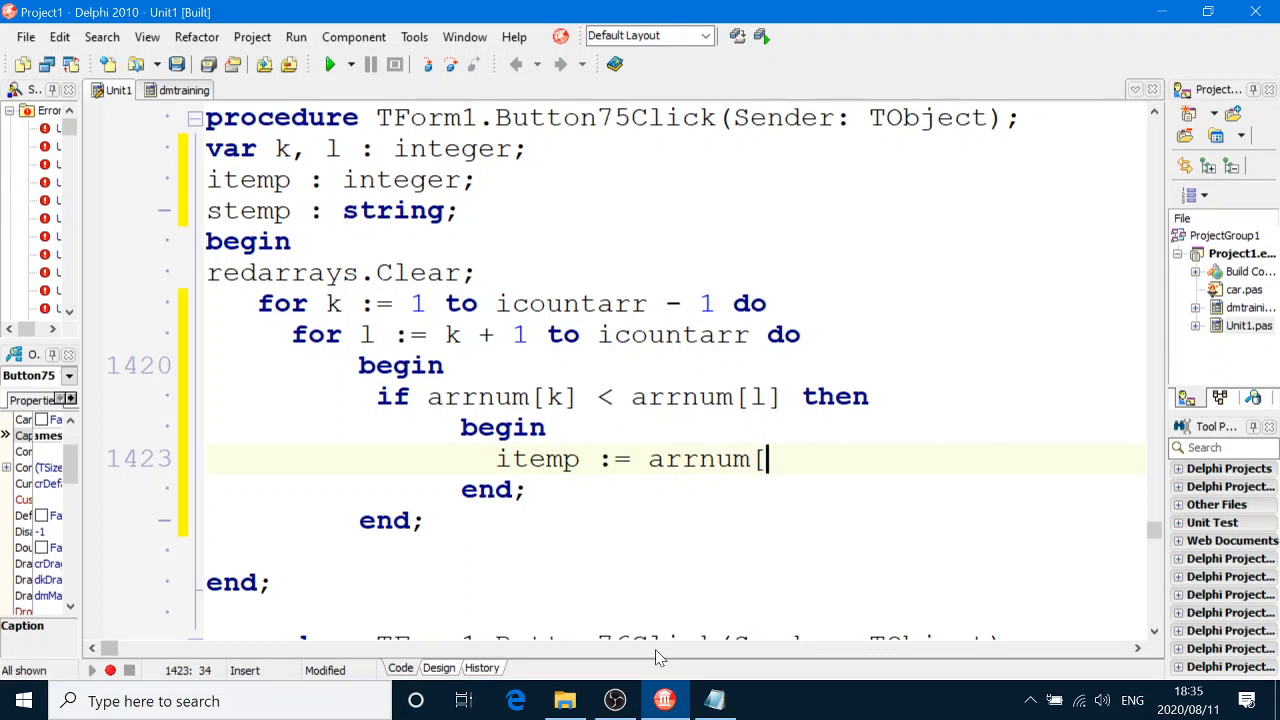
type("k];")
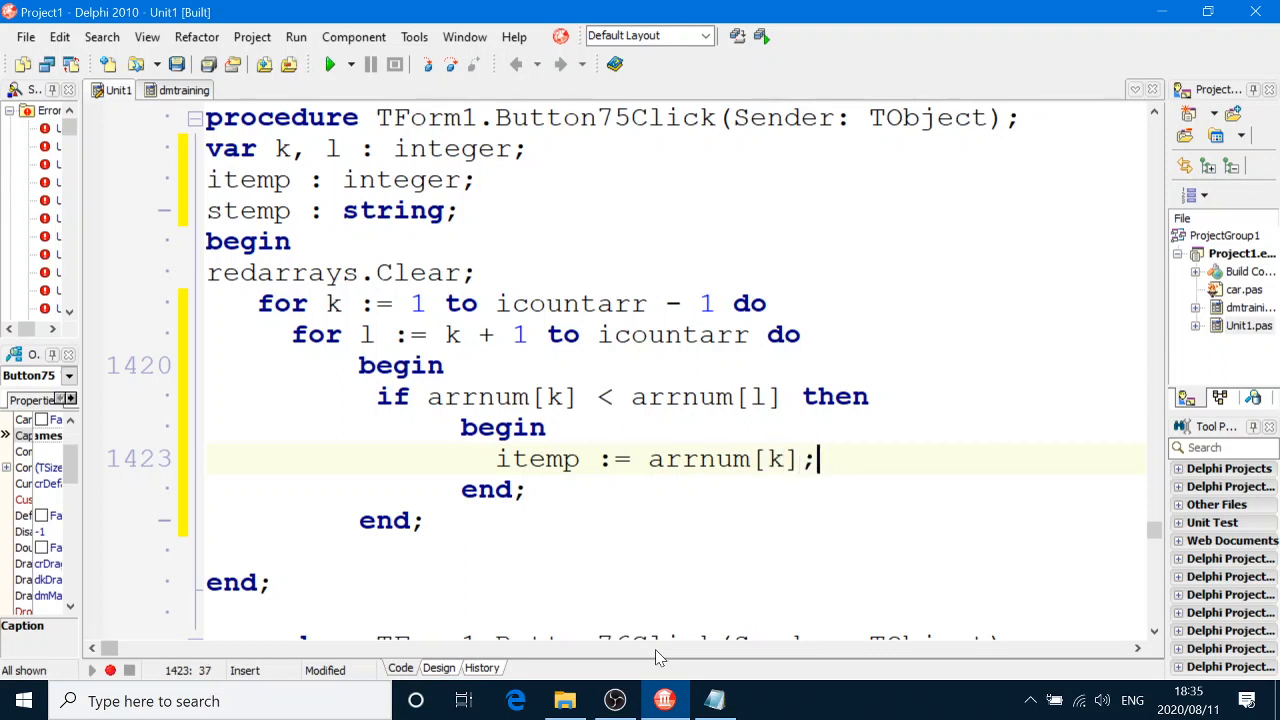
type("arrnu")
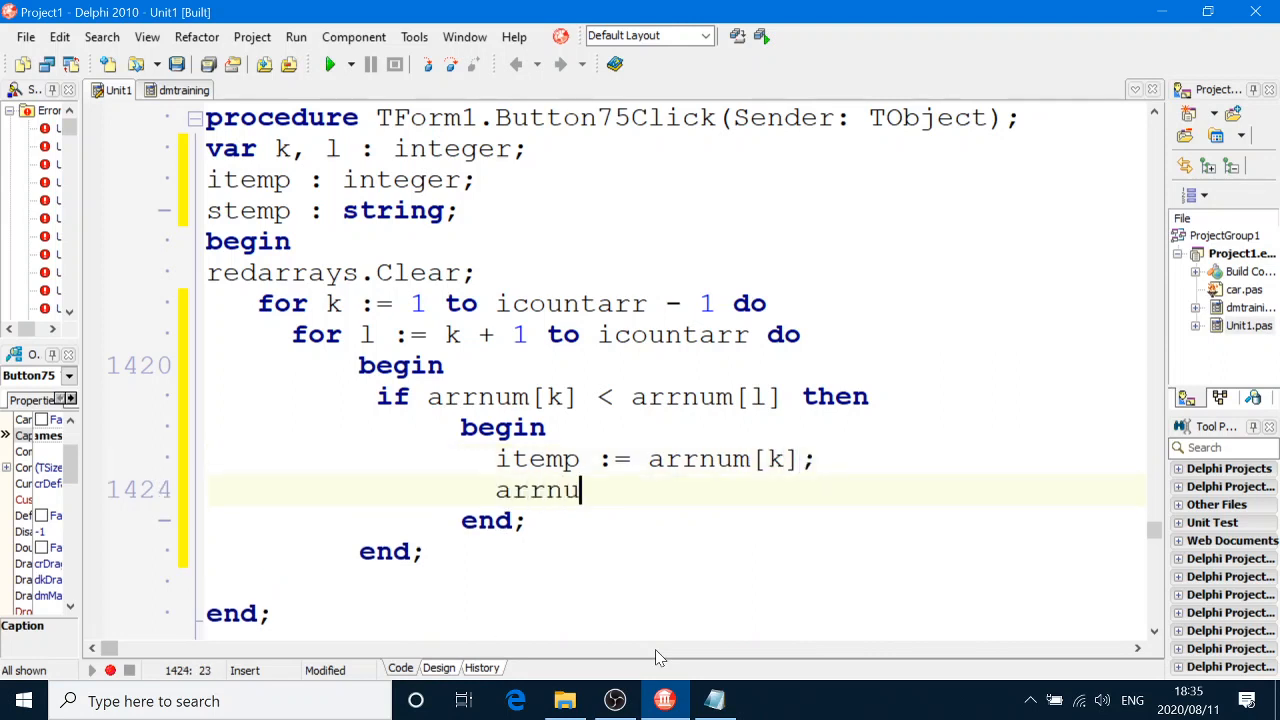
type("m[k")
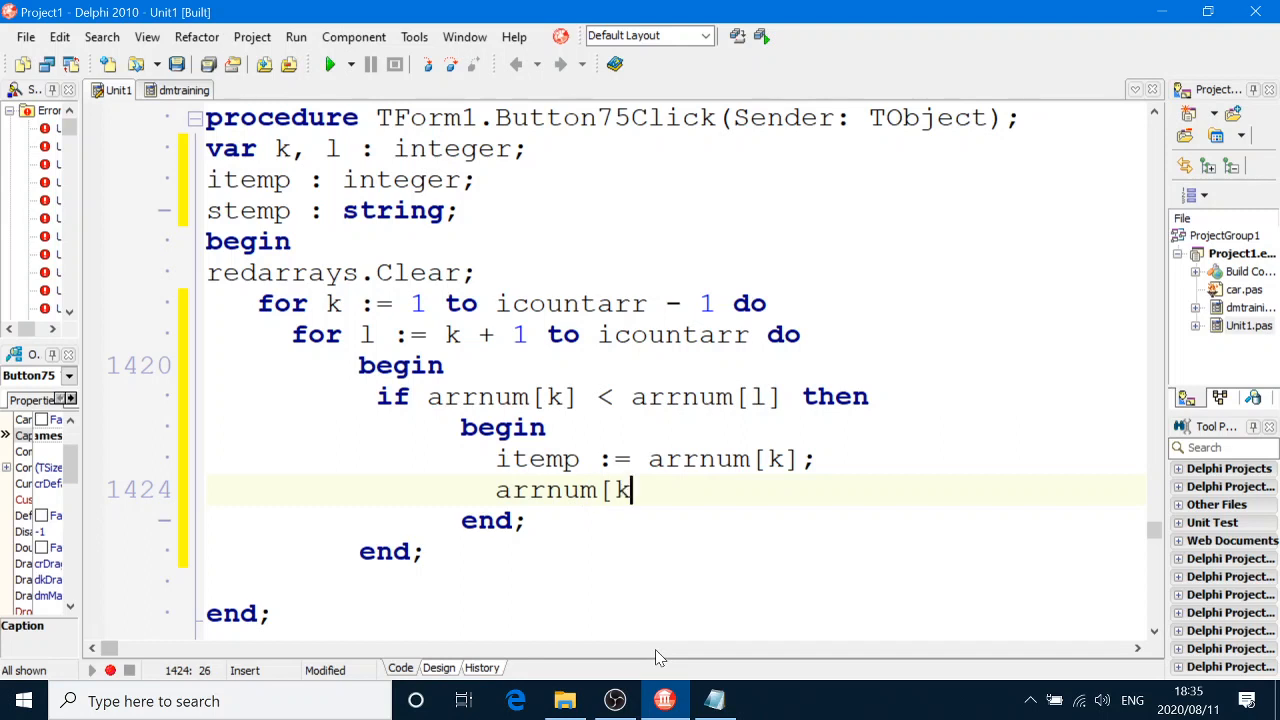
type("] :=")
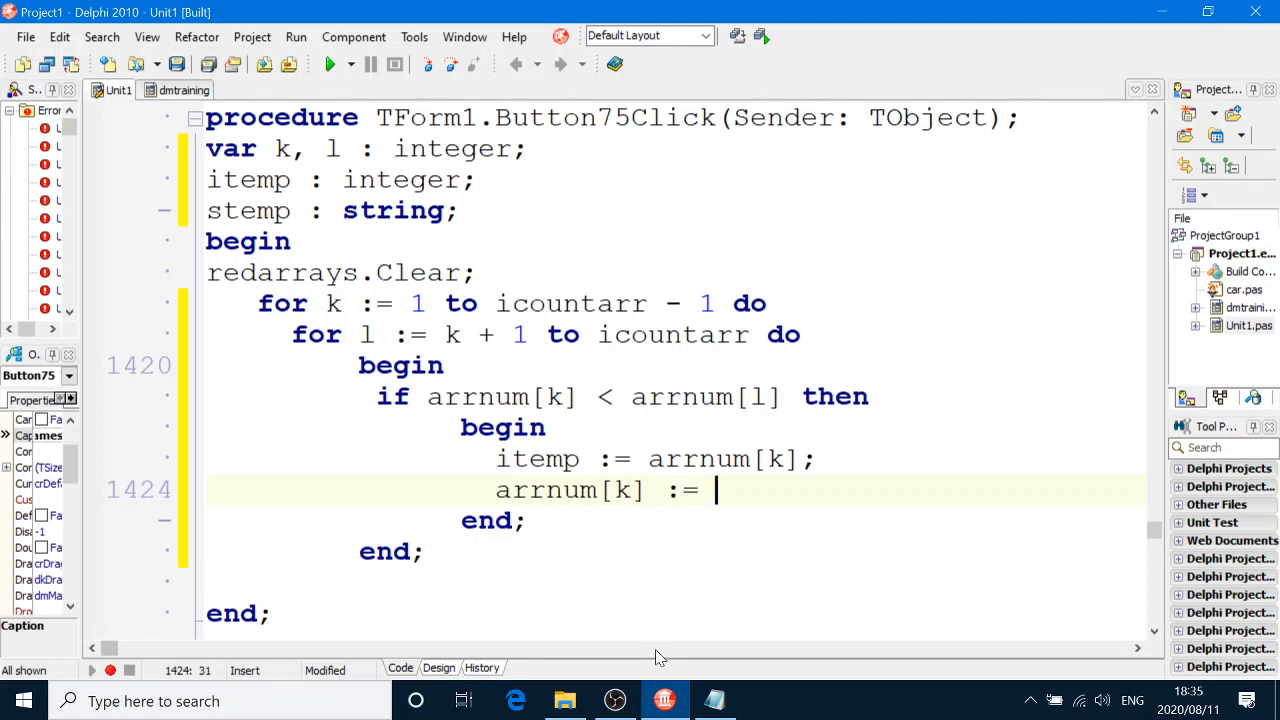
type("arrnm")
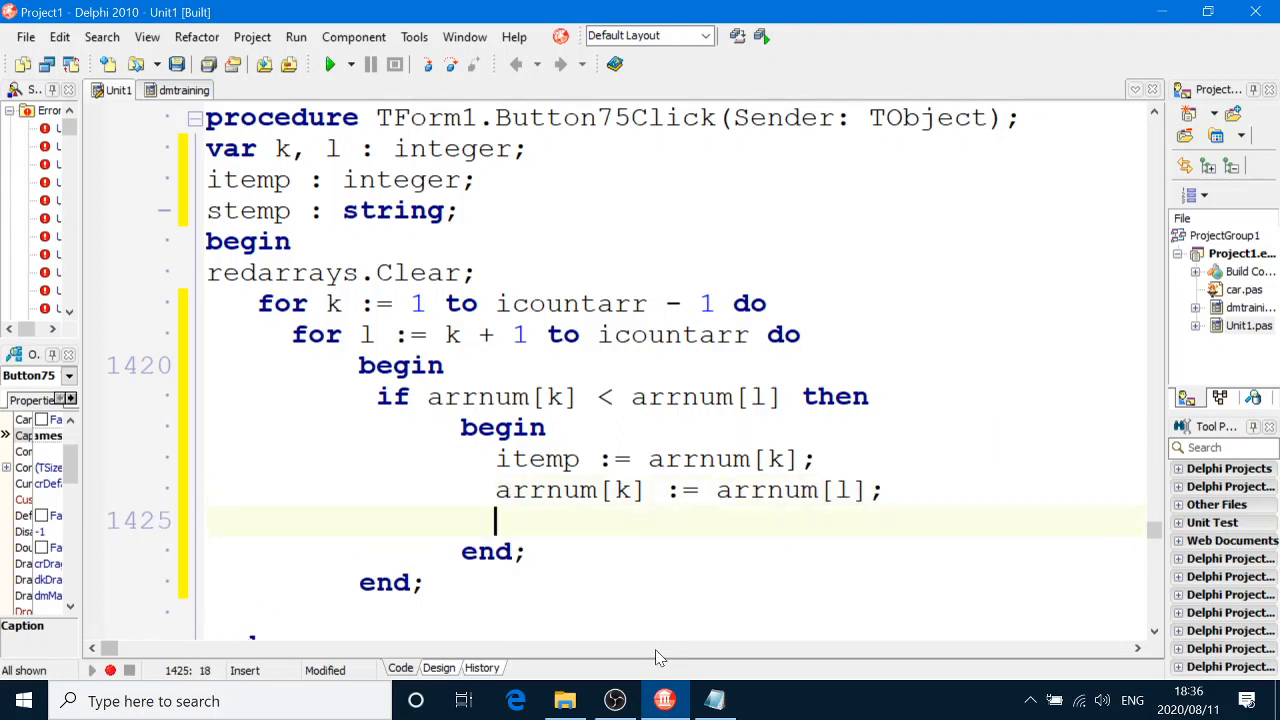
type("arrnu")
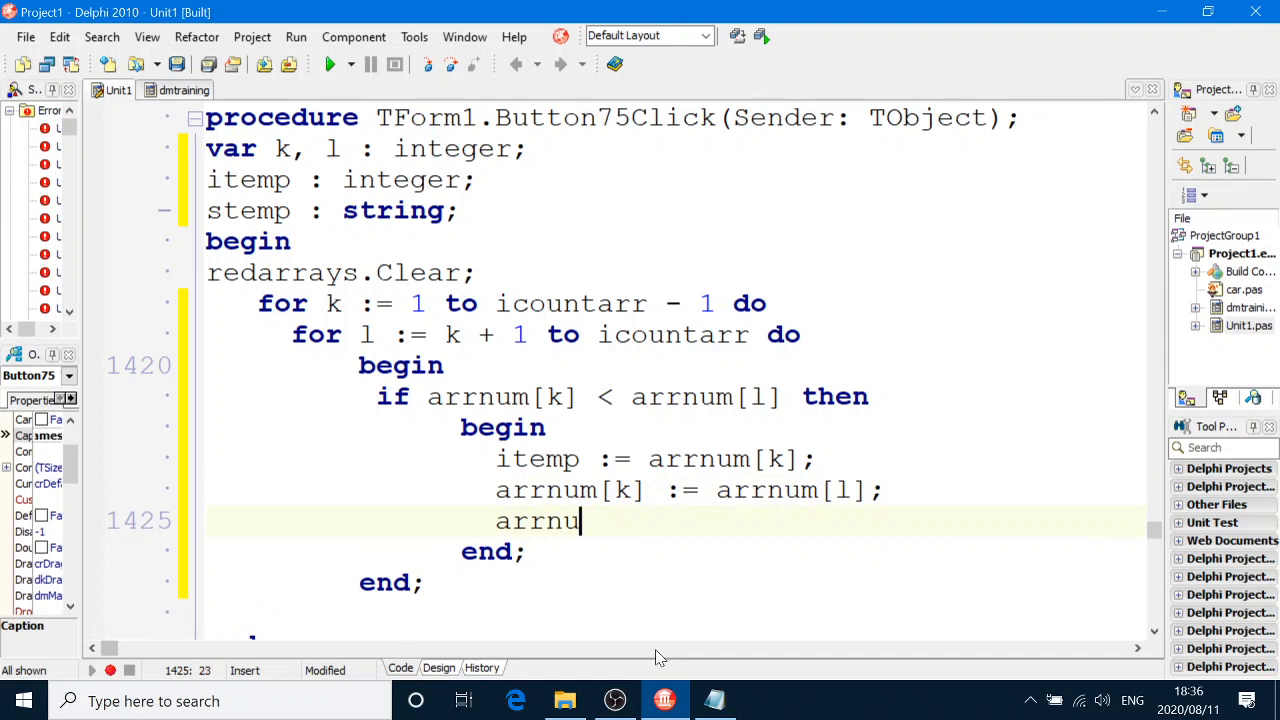
type("m[l]")
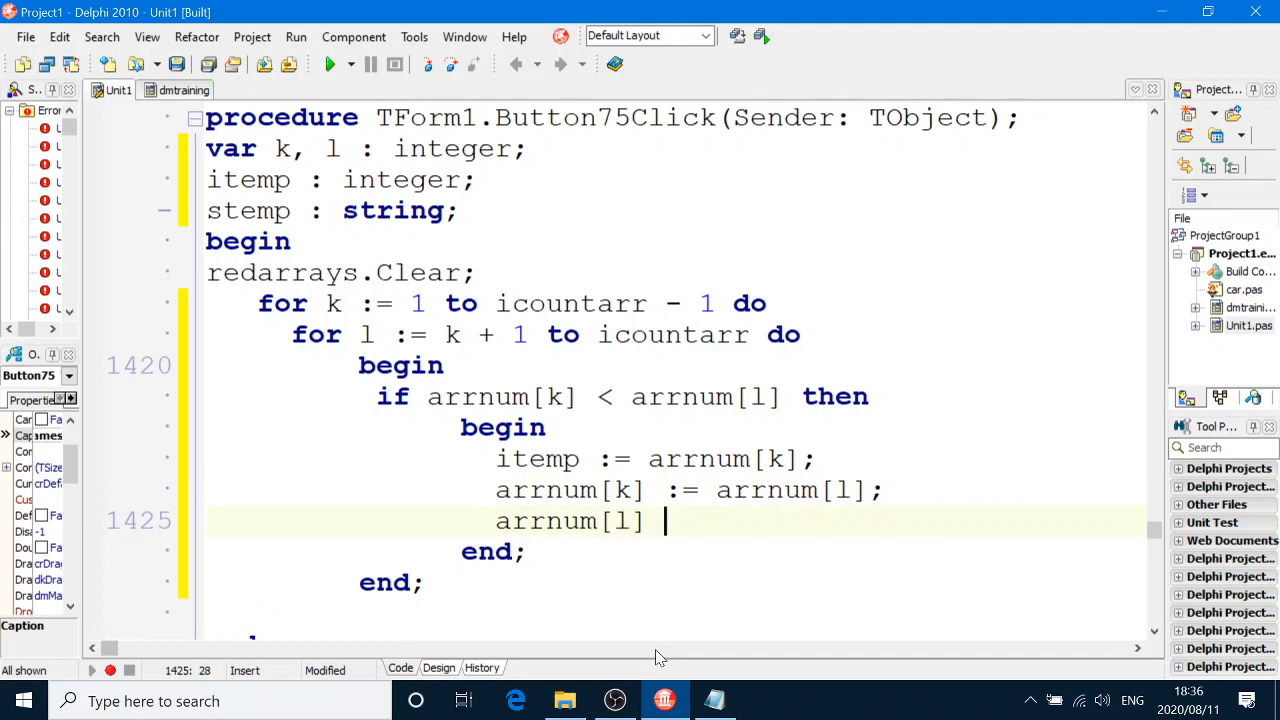
type(":= itempo")
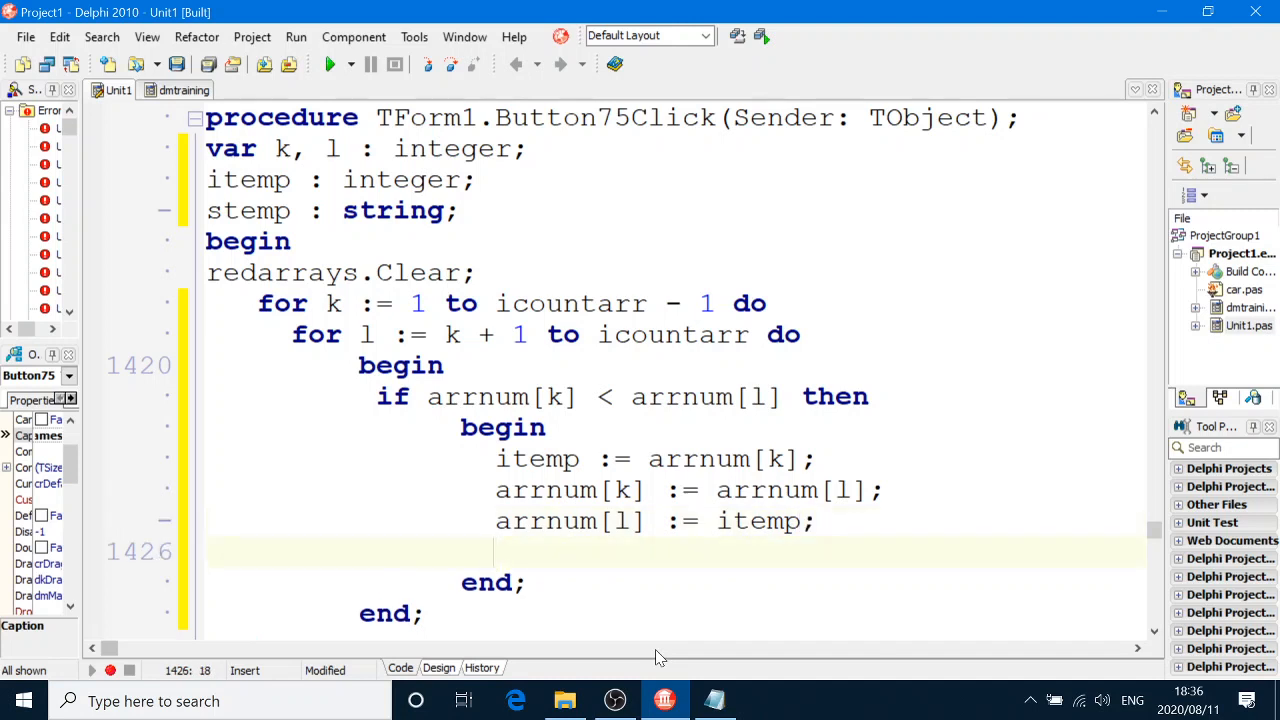
Step: Swap arrnames[k] and arrnames[l] using stemp as the temporary variable
type("stemn")
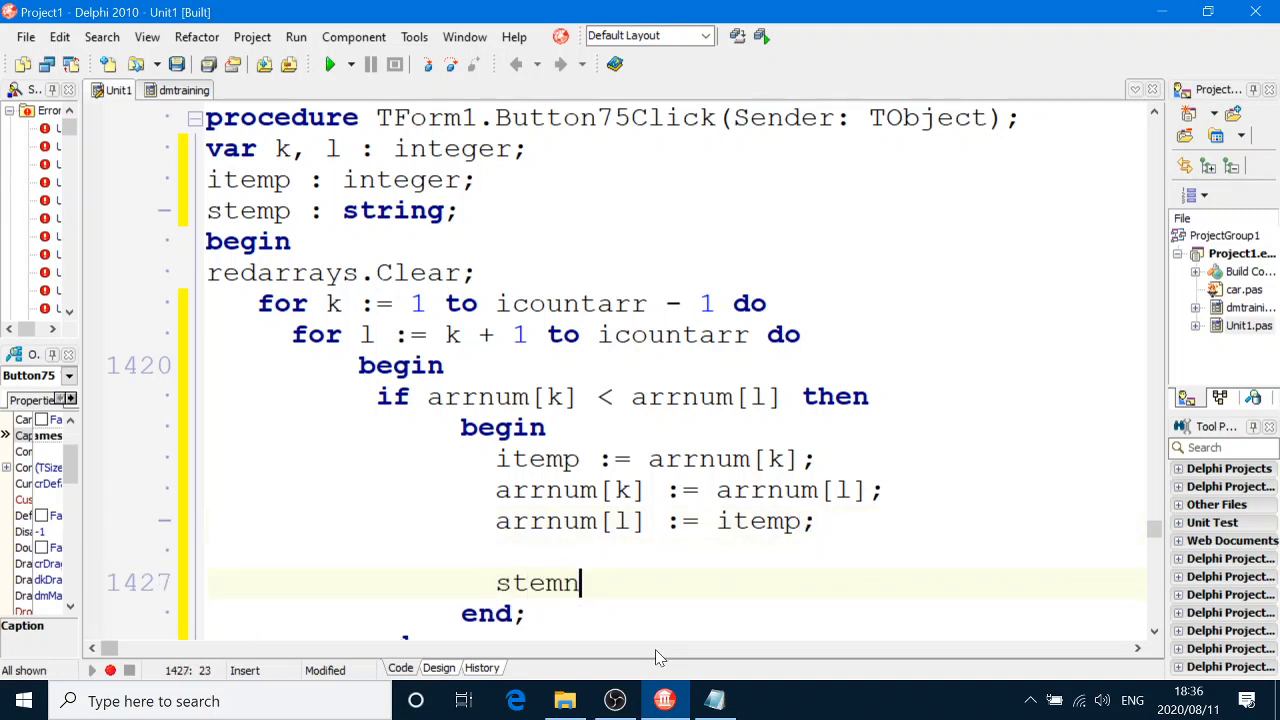
type("p")
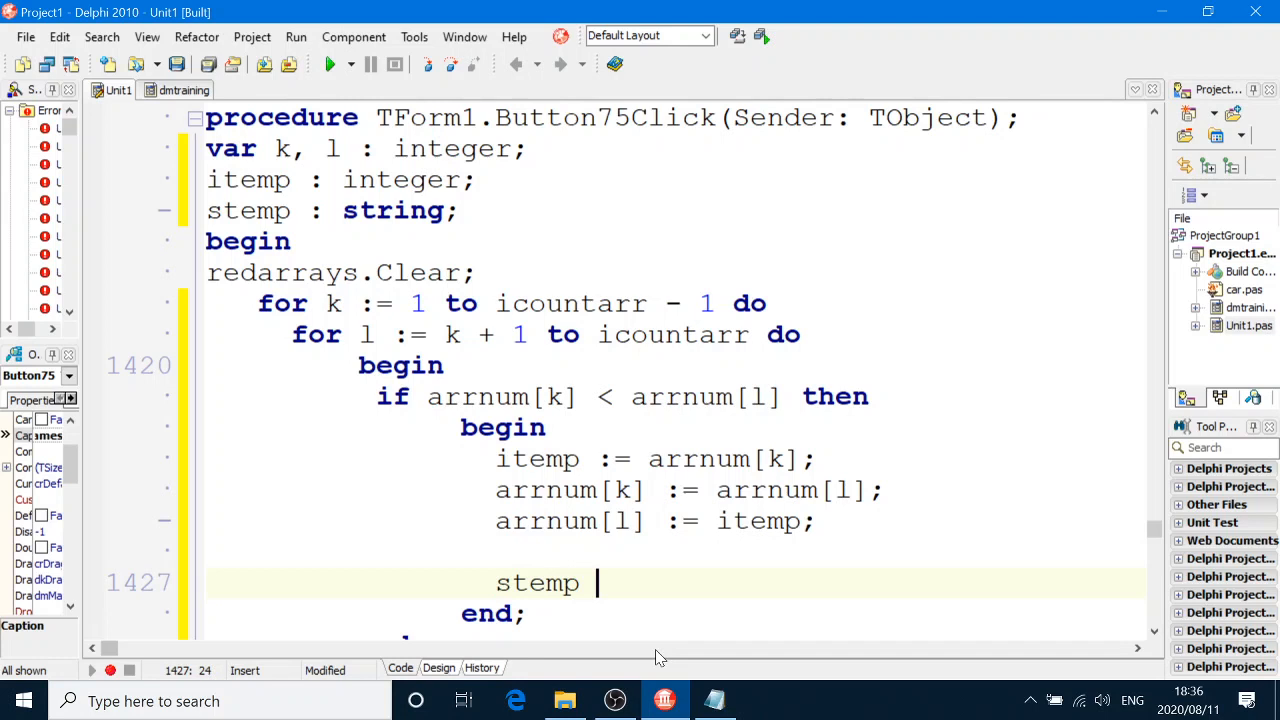
type(":= arrname")
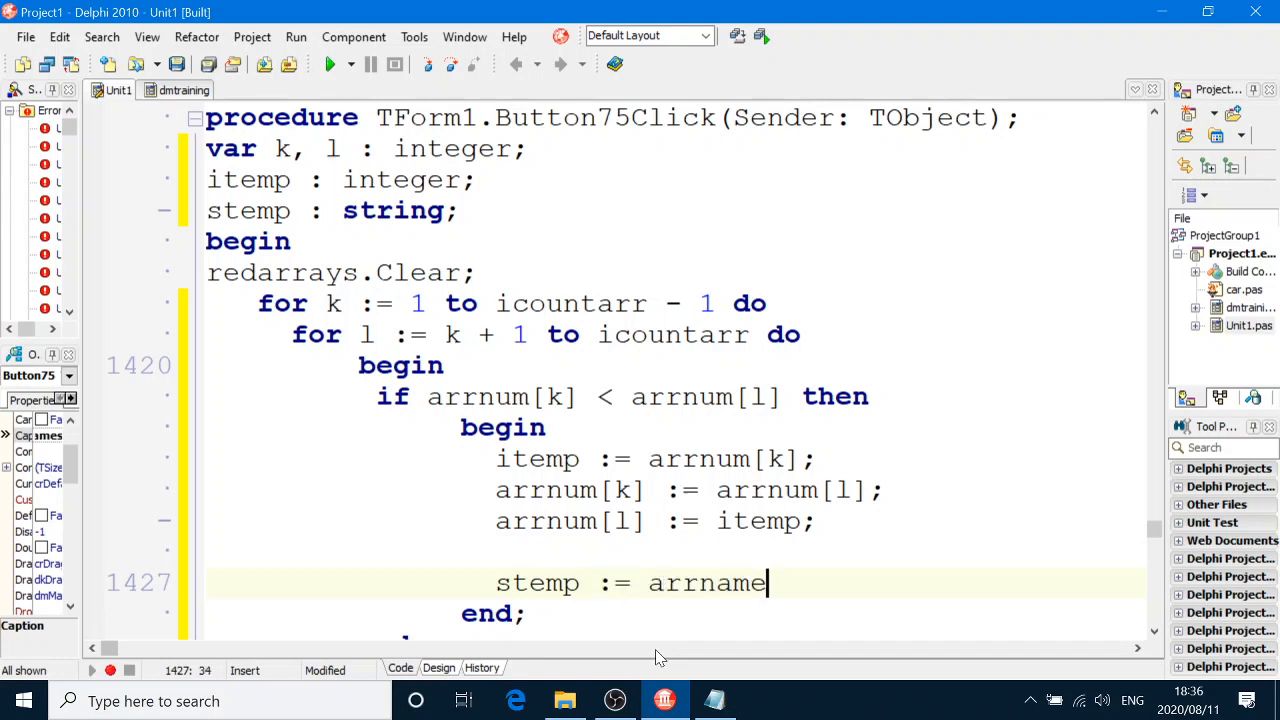
type("s[k];")
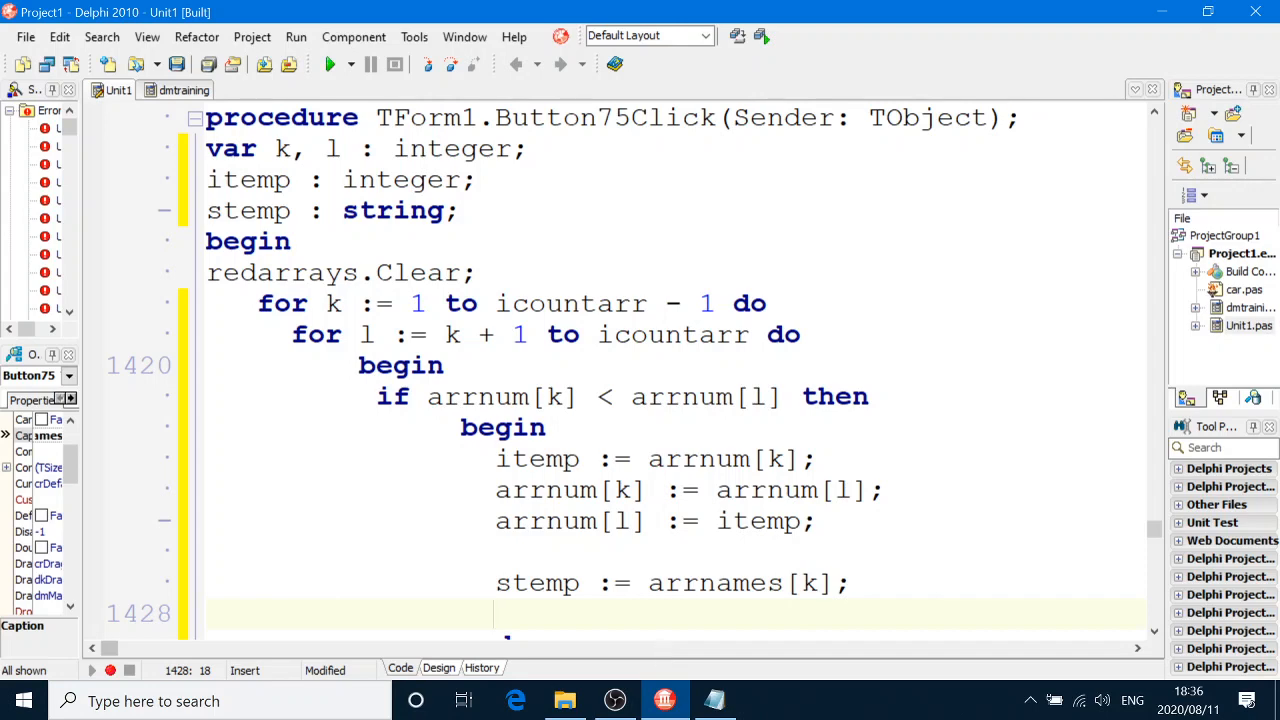
scroll("down", 3)
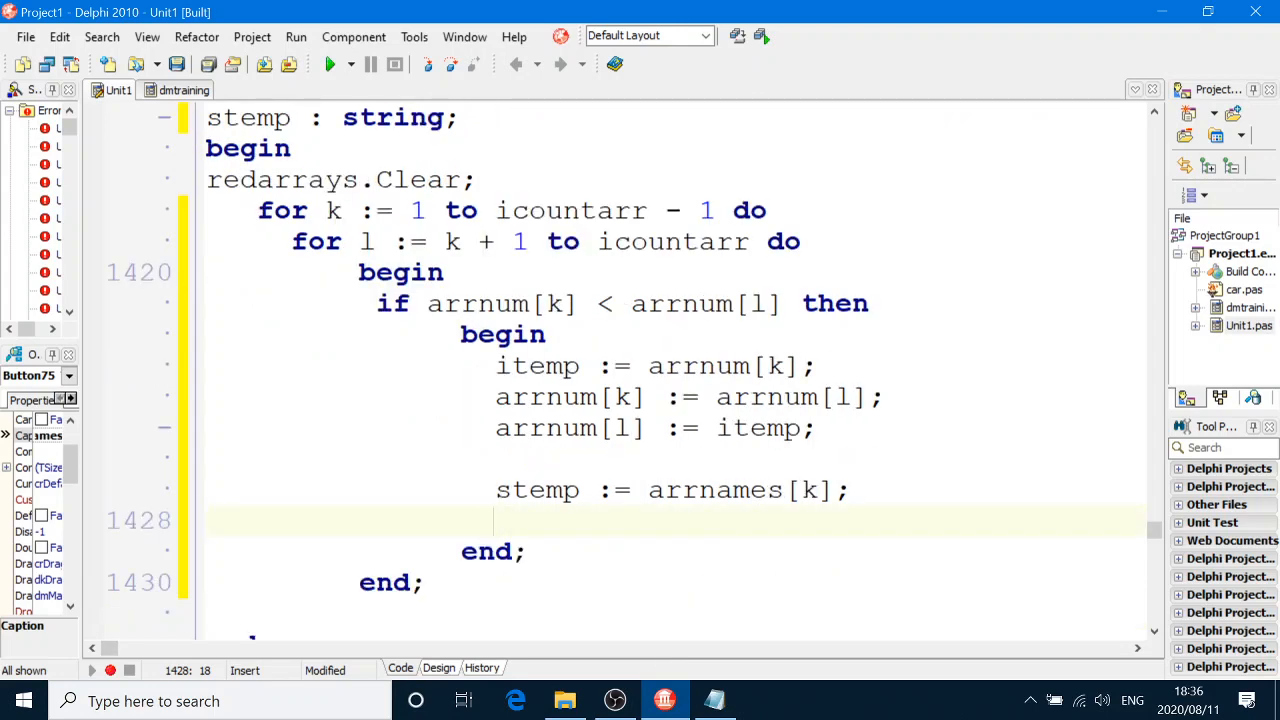
type("arrnames")
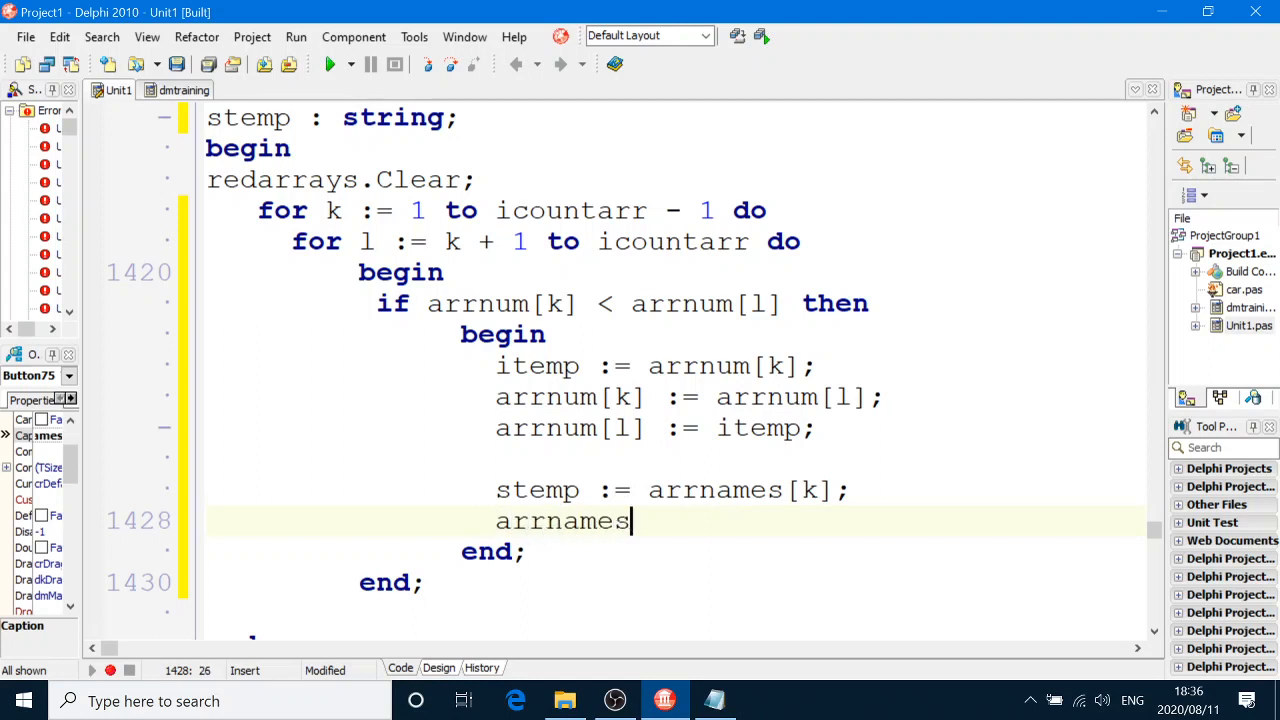
type("[k] : arrname")
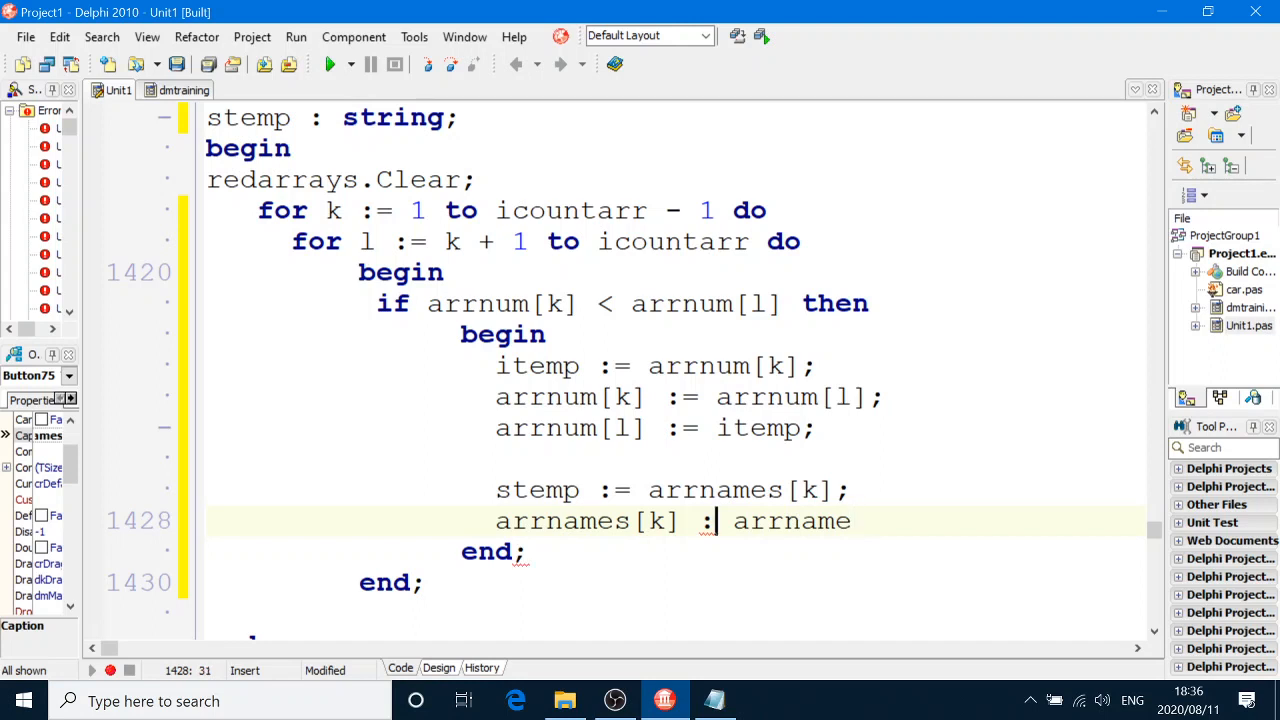
type("= arrnames")
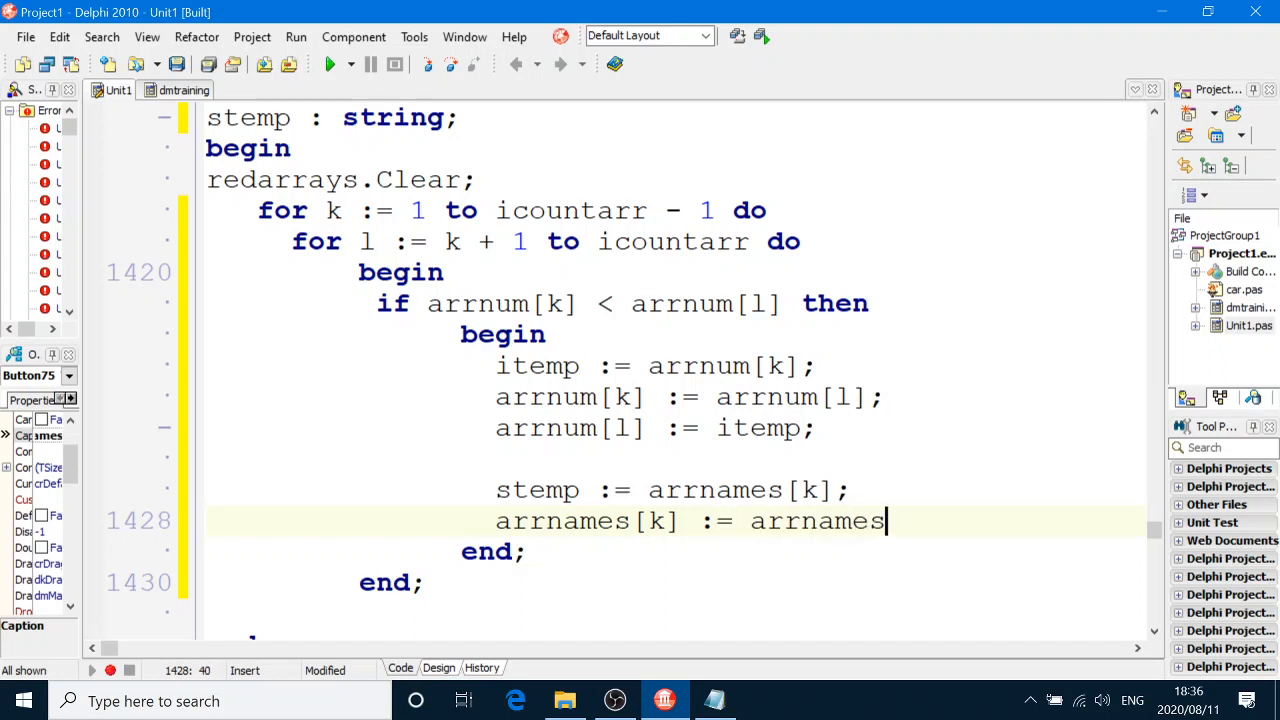
type("[l];")
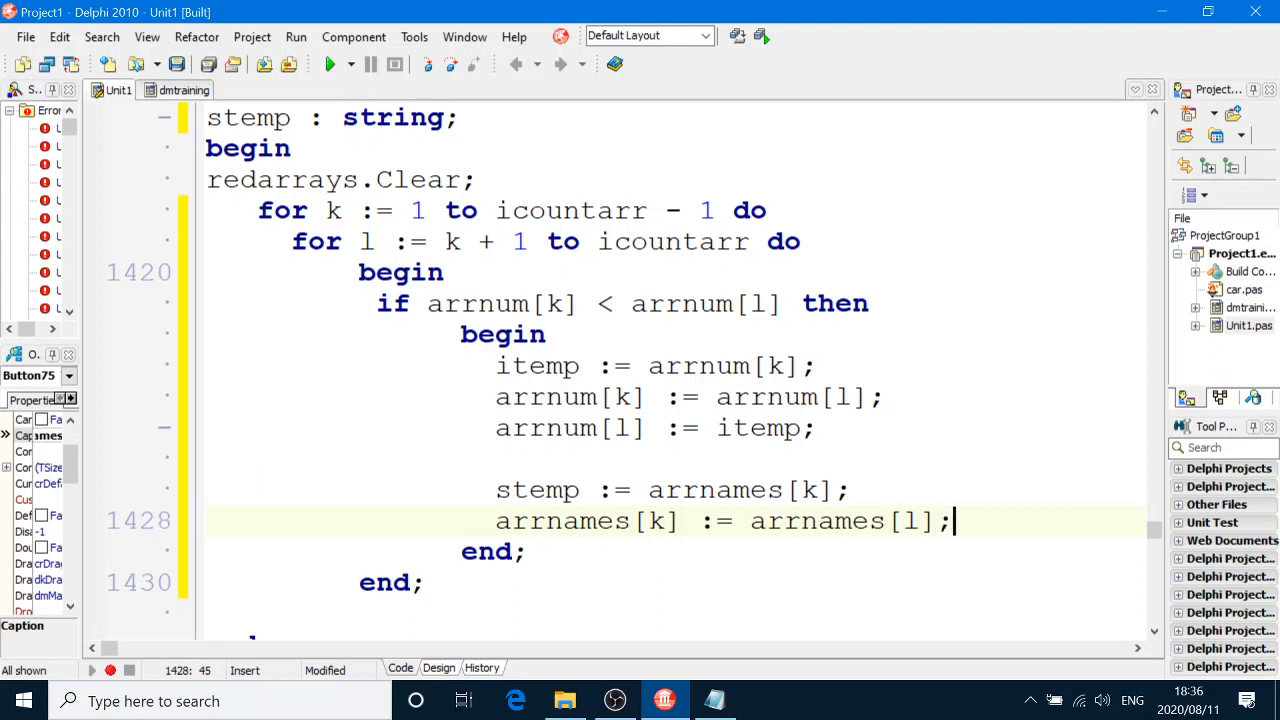
type("arrname")
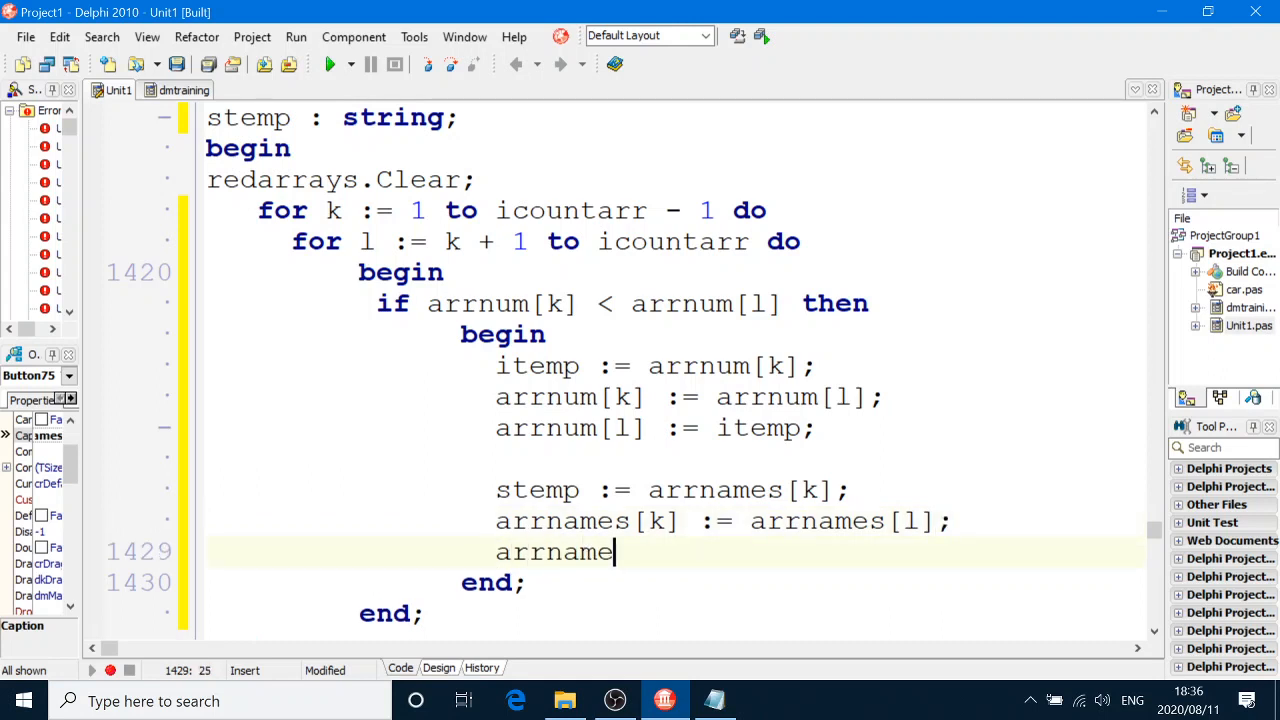
type("s[l]  \"")
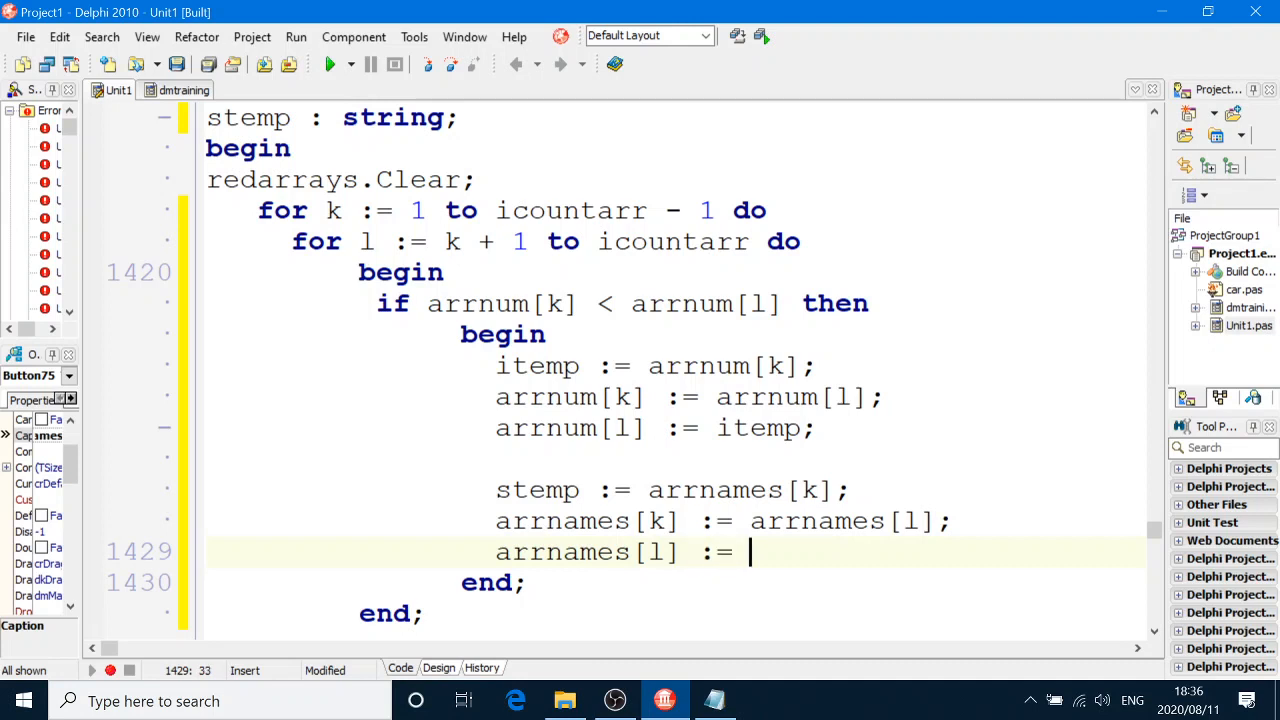
type("stemp")
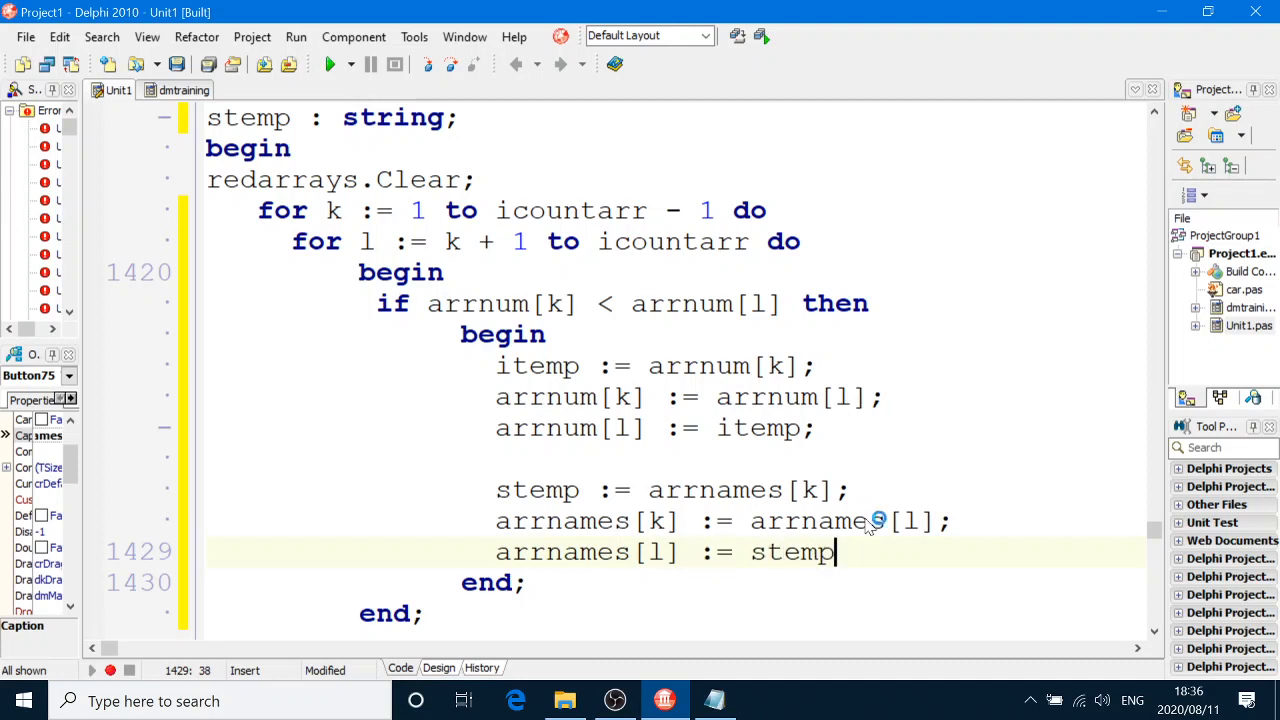
type(";")
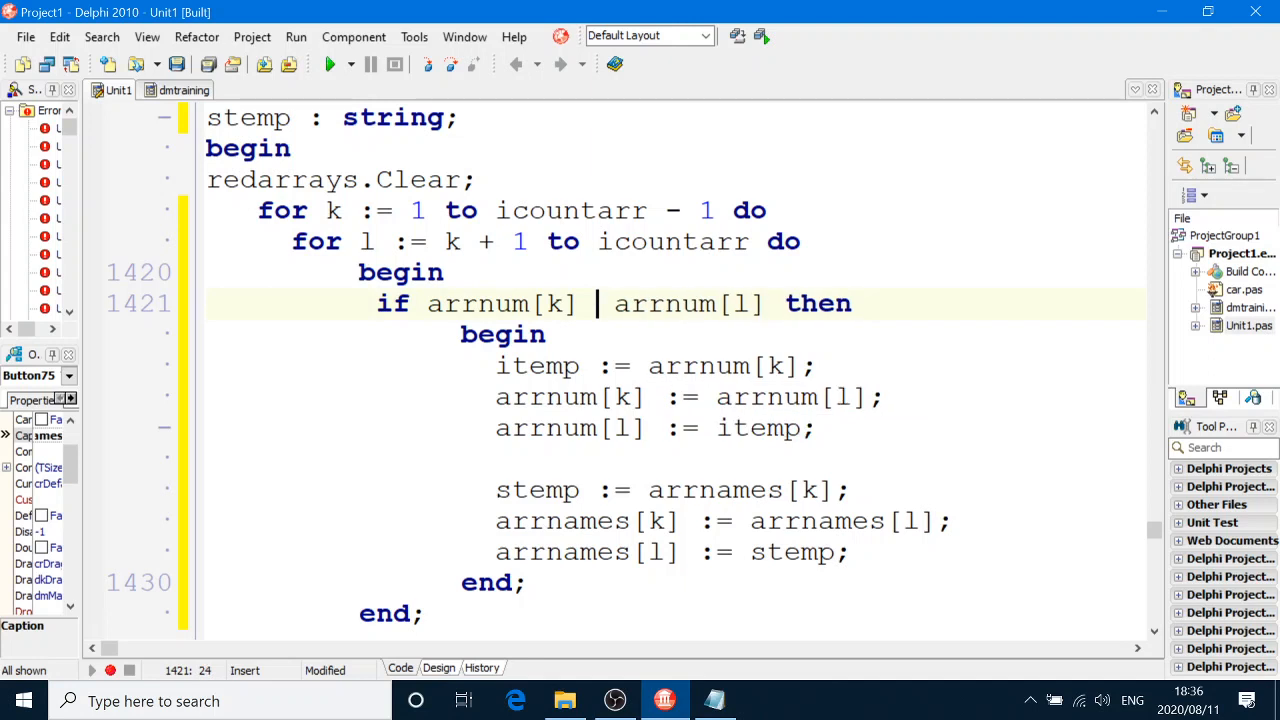
Step: Restore the < operator between arrnum[k] and arrnum[l] in the if test
type("<")
type("for k := 1 to icountarr do")
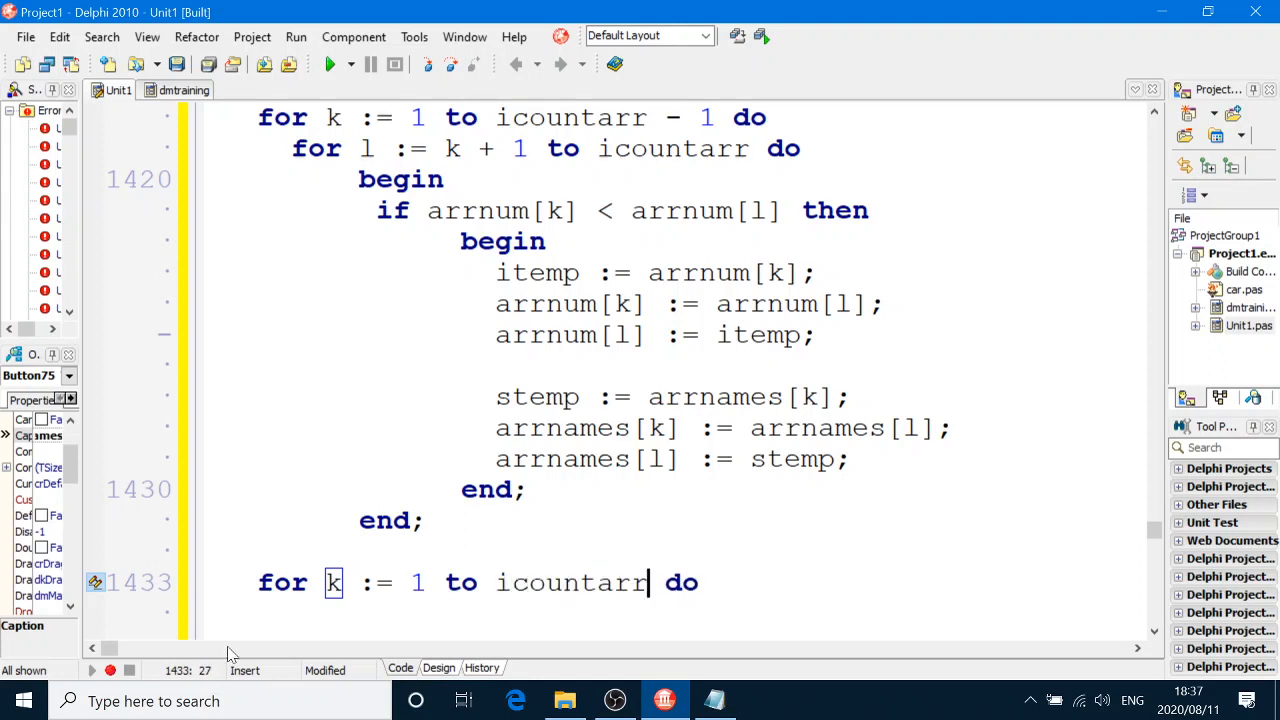
Step: Add redarrays.Lines.Add(inttostr(arrnum[k]) + ' ' + arrnames[k]) inside the display loop
type("reda")
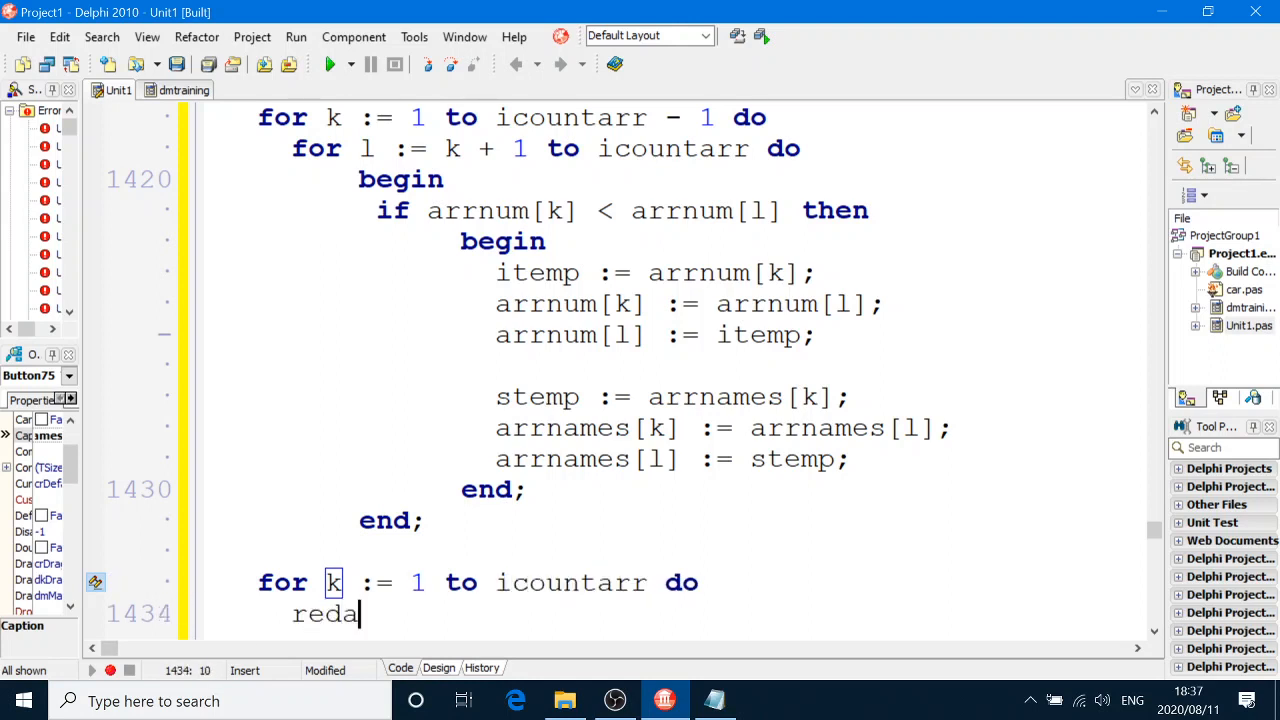
type("rrays.lines.Add(")
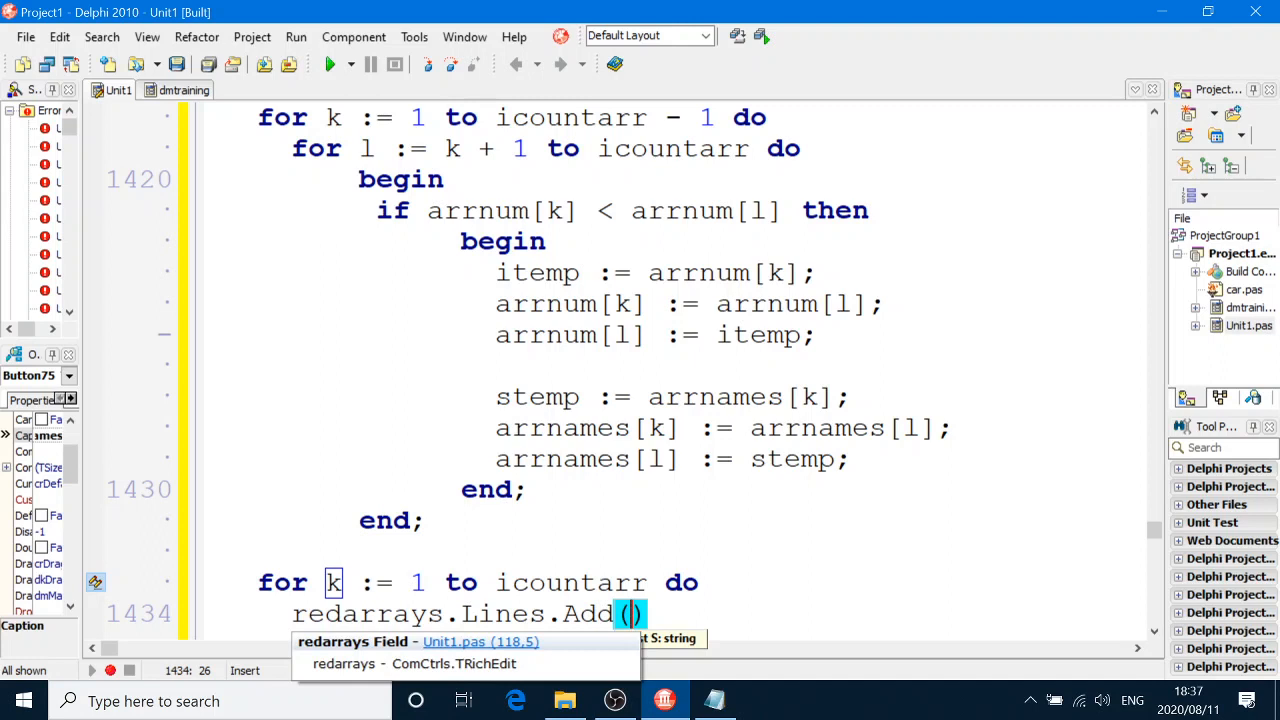
type("inttostr")
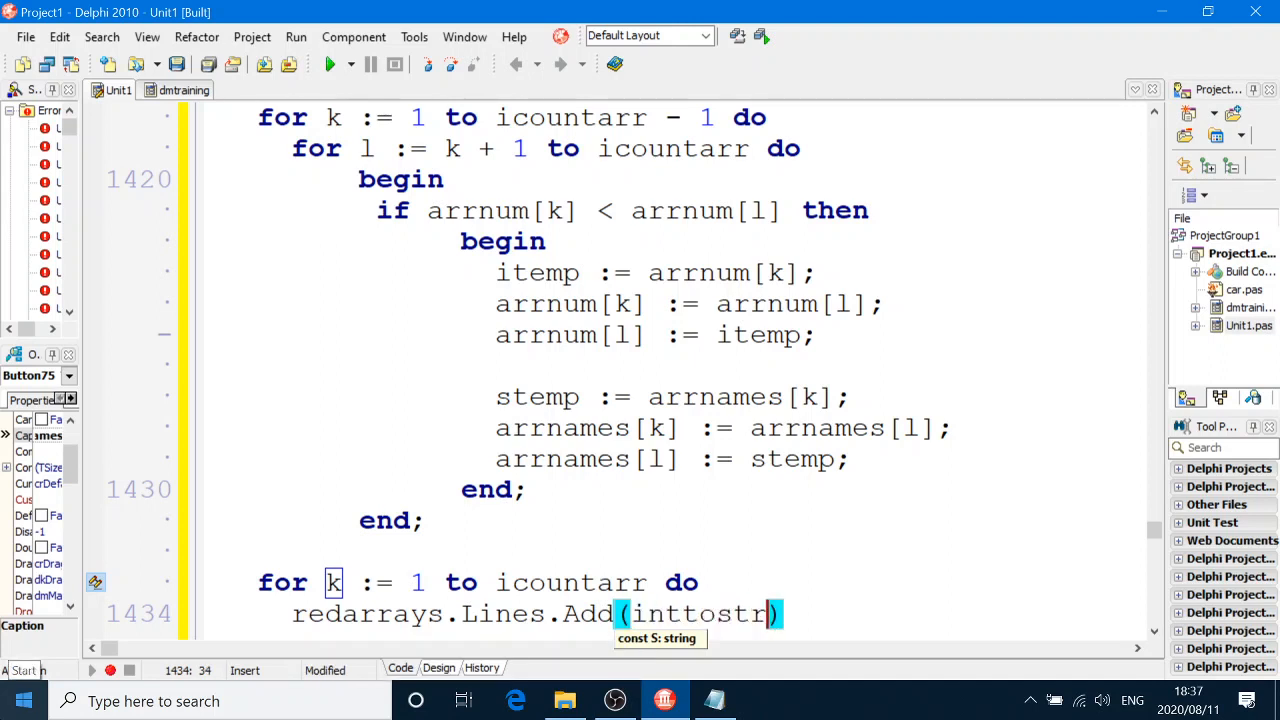
type("arrnum[")
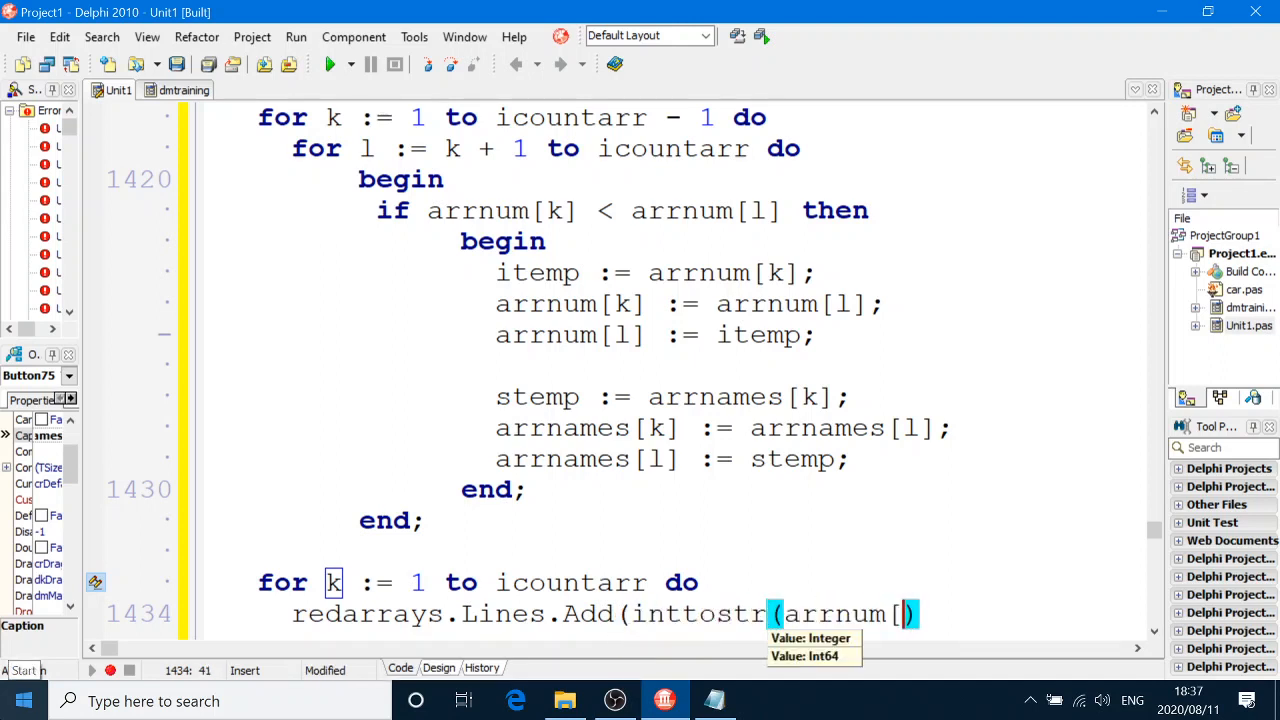
type("k]")
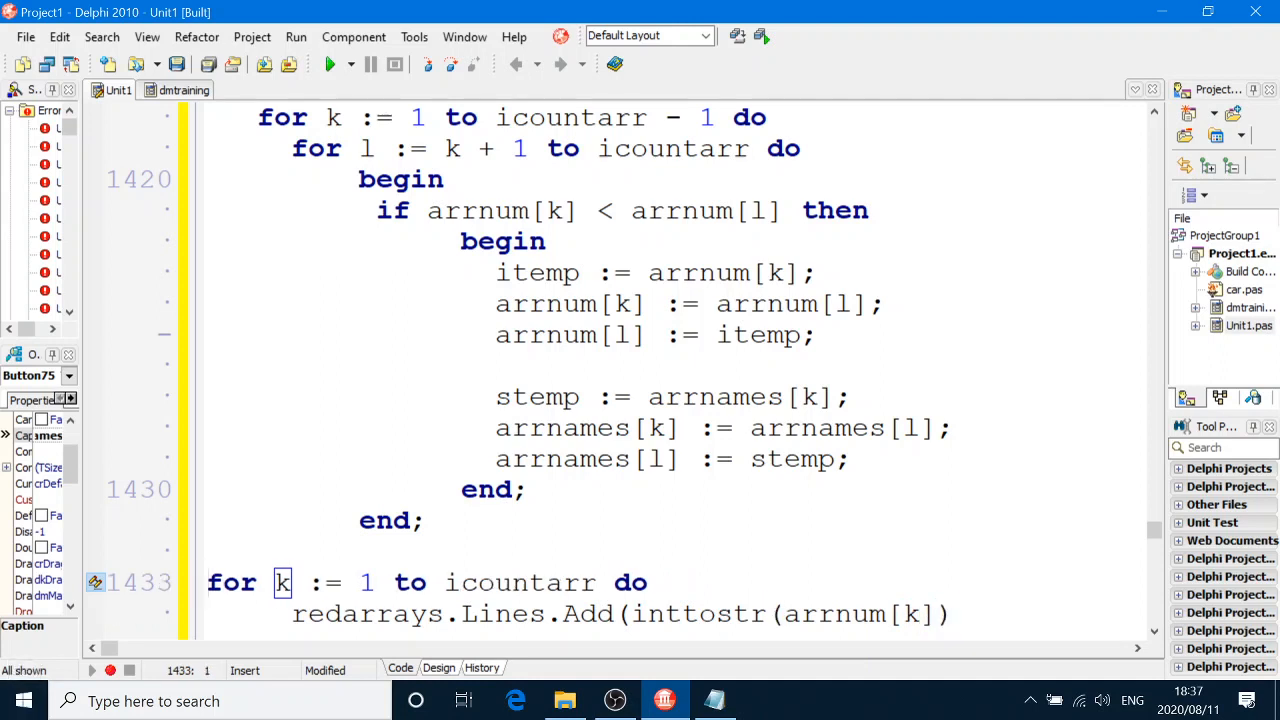
double_click(282, 582)
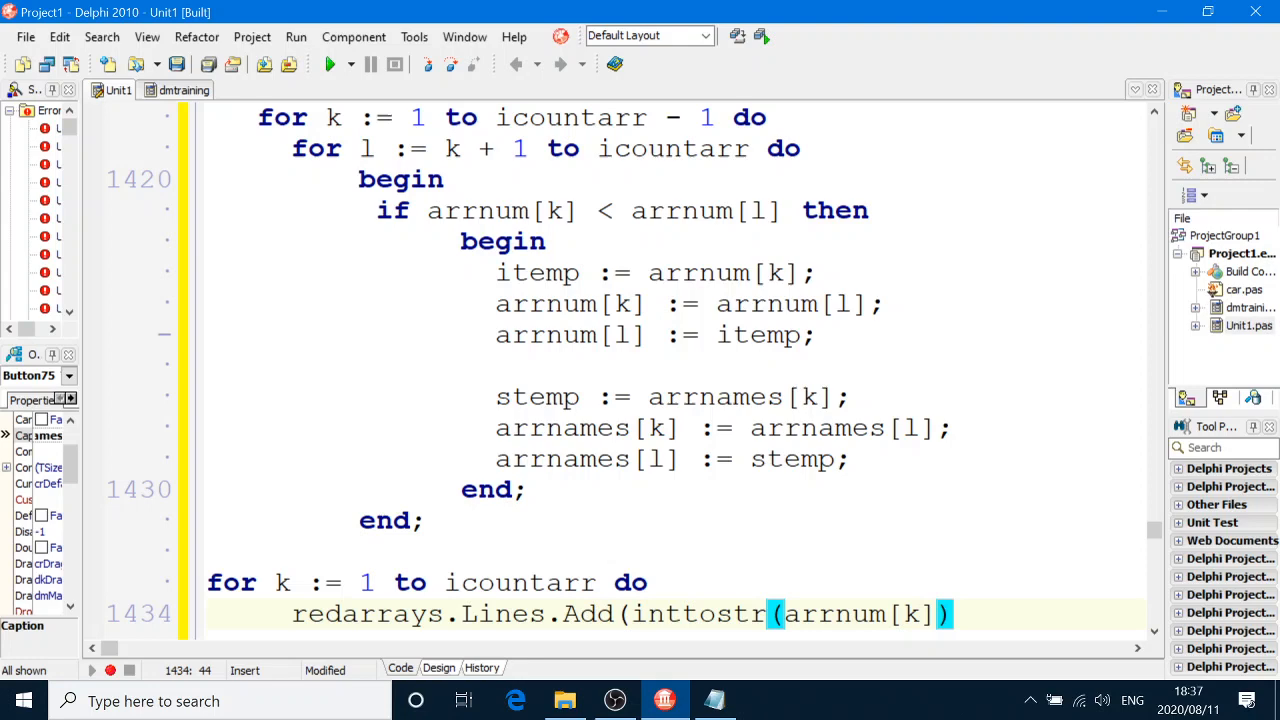
type("+ '")
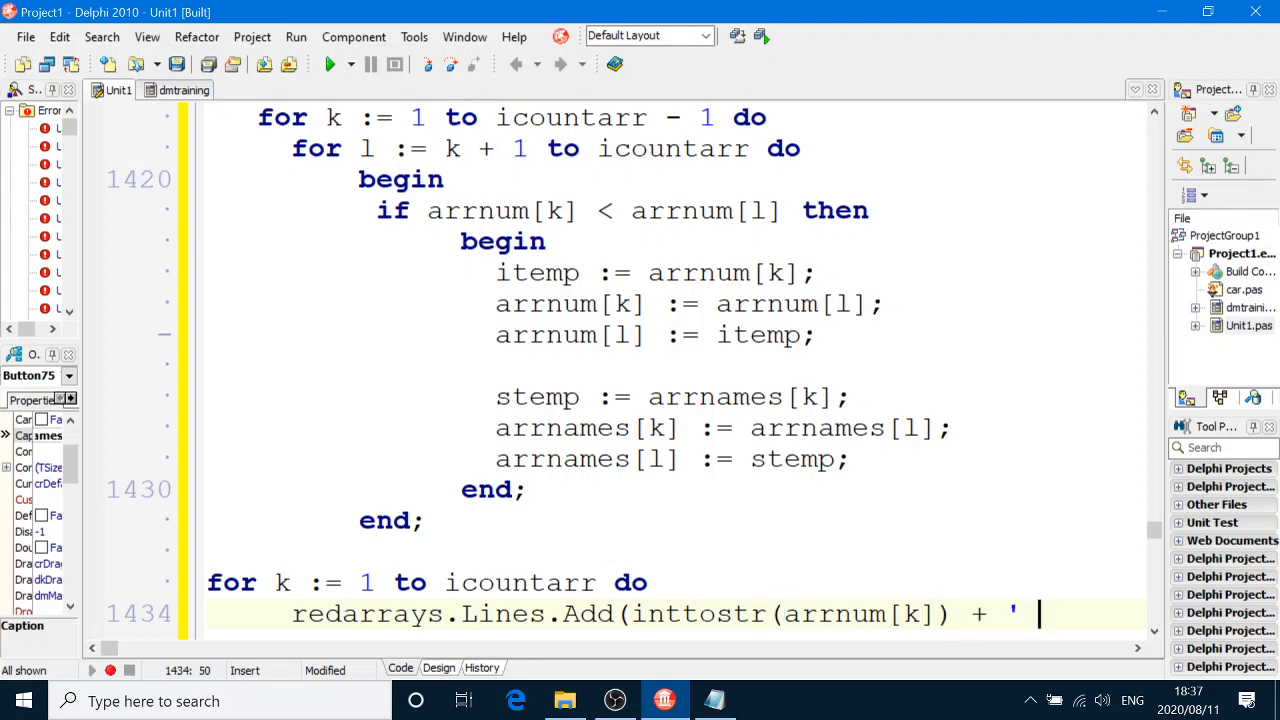
type("' +")
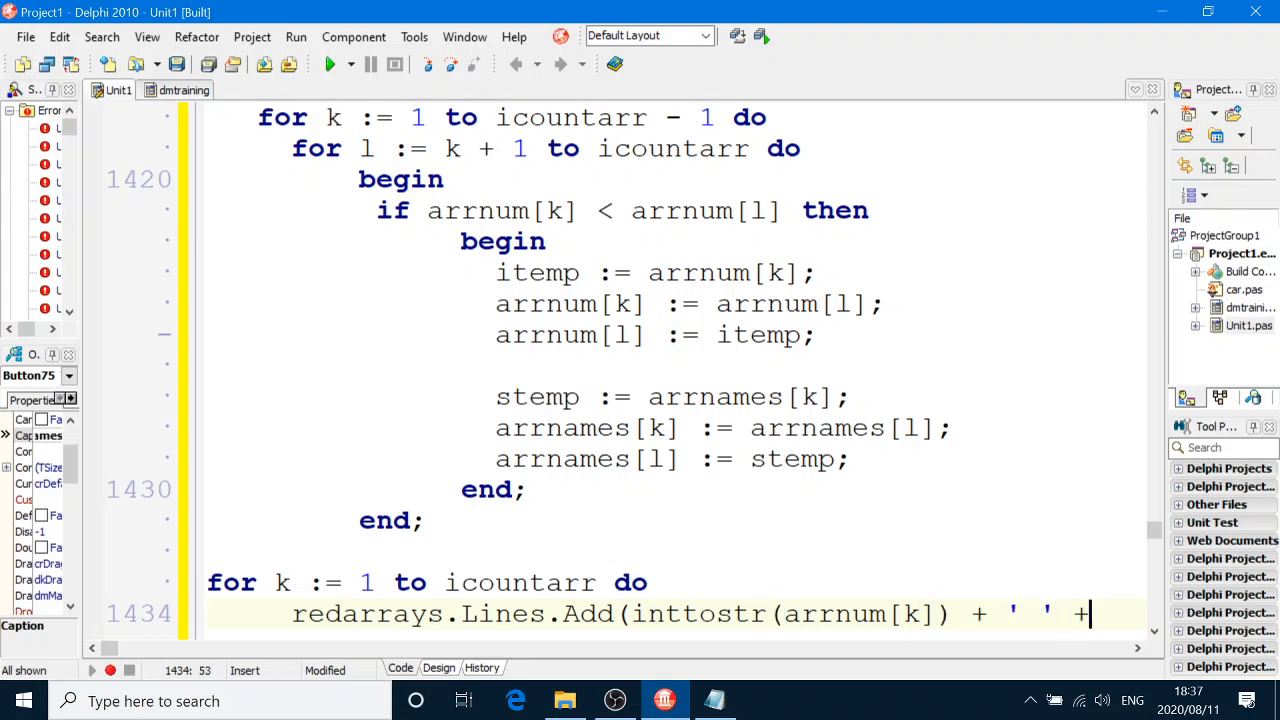
type("arrnames")
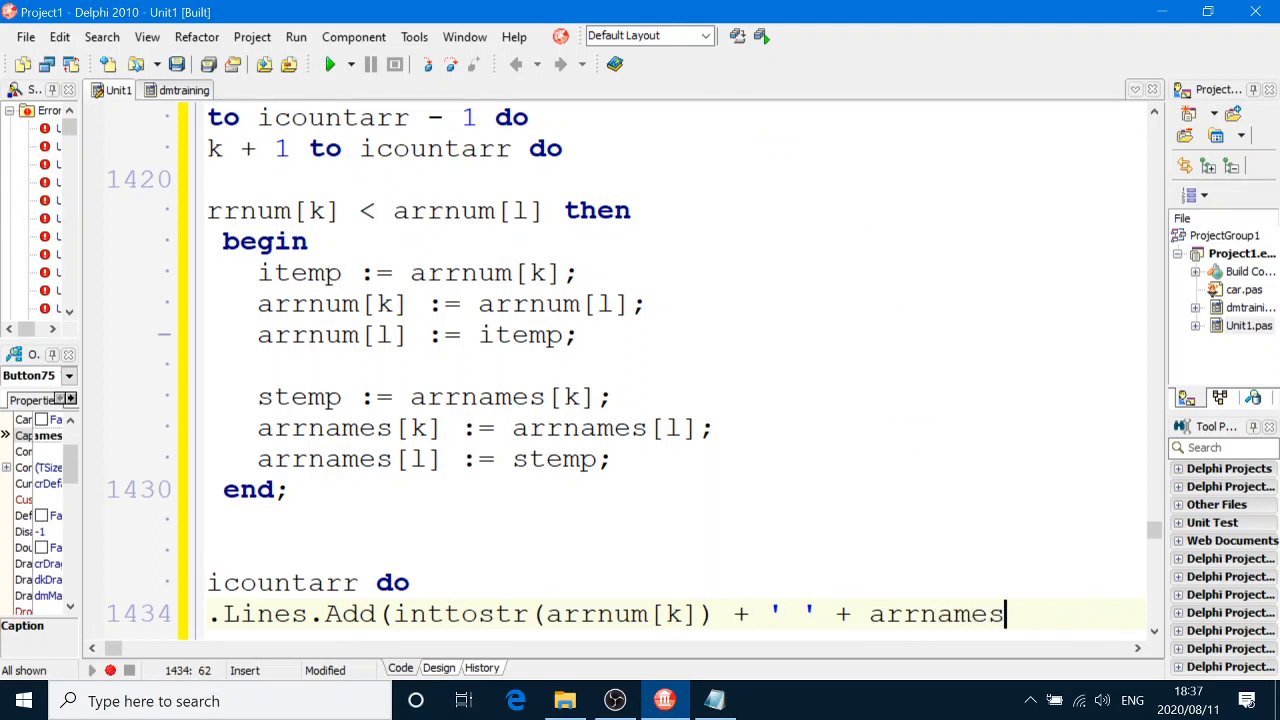
type("[k]")
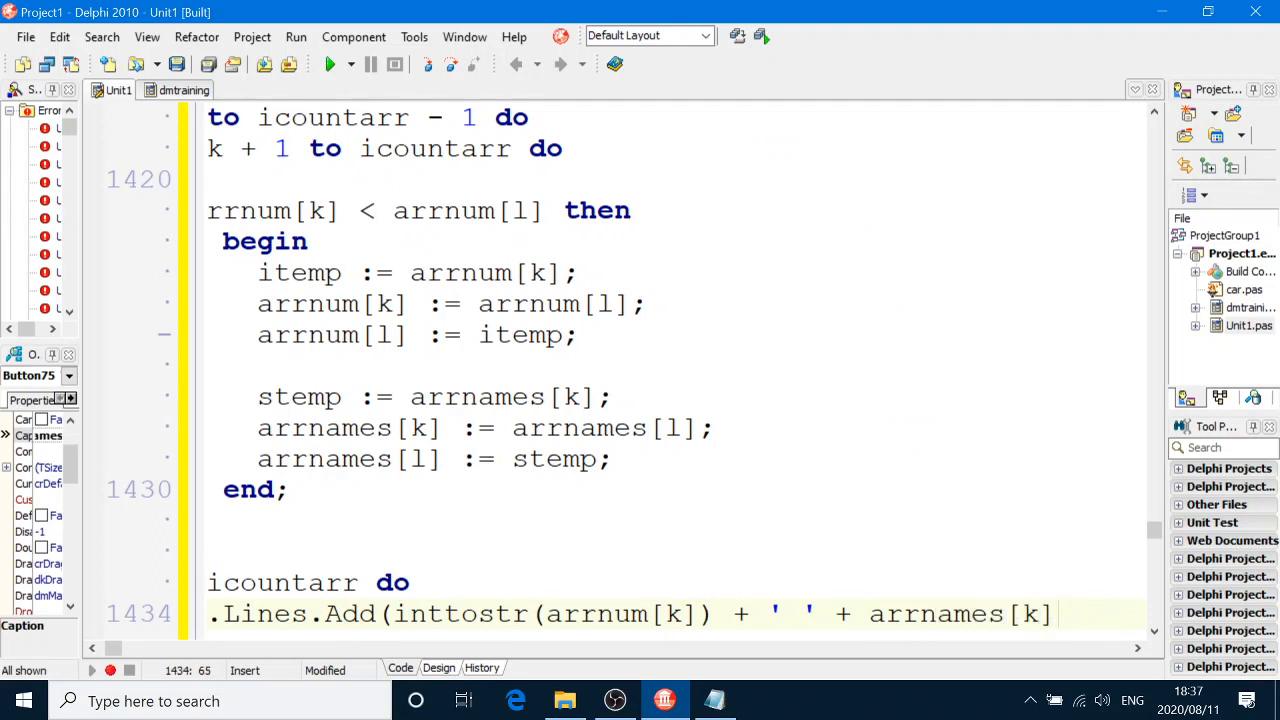
type(";")
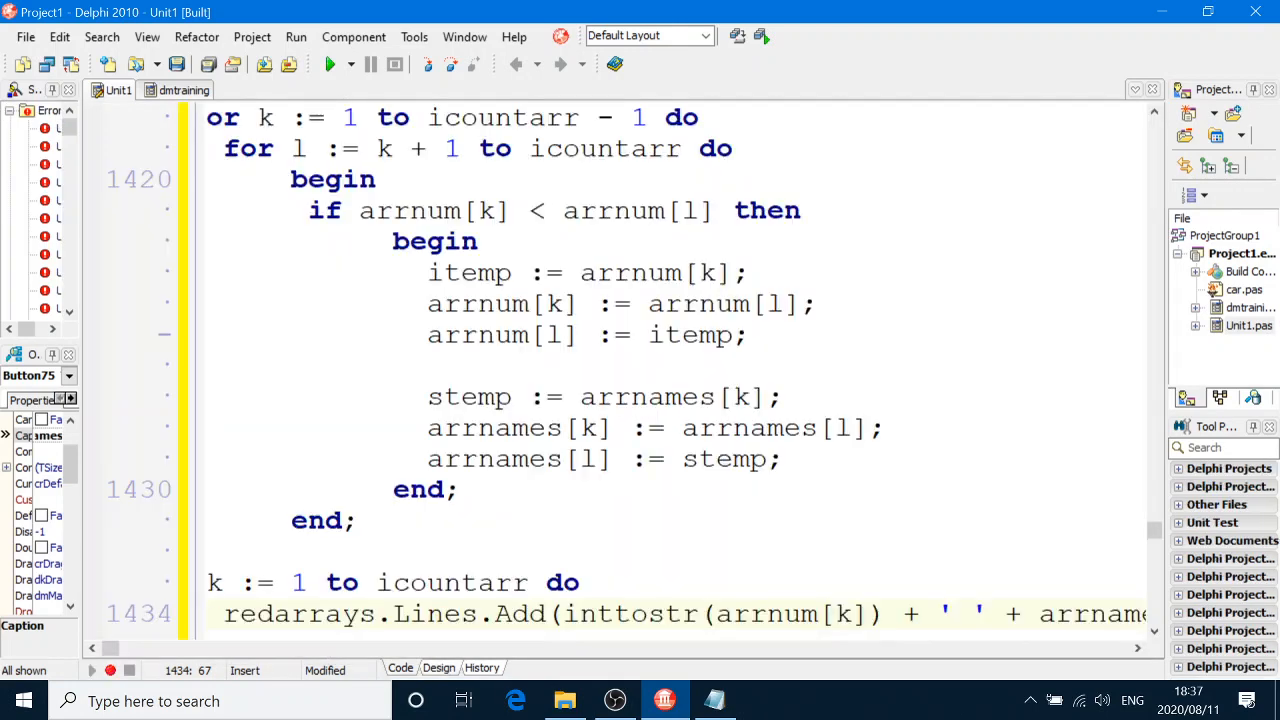
scroll("down", 3)
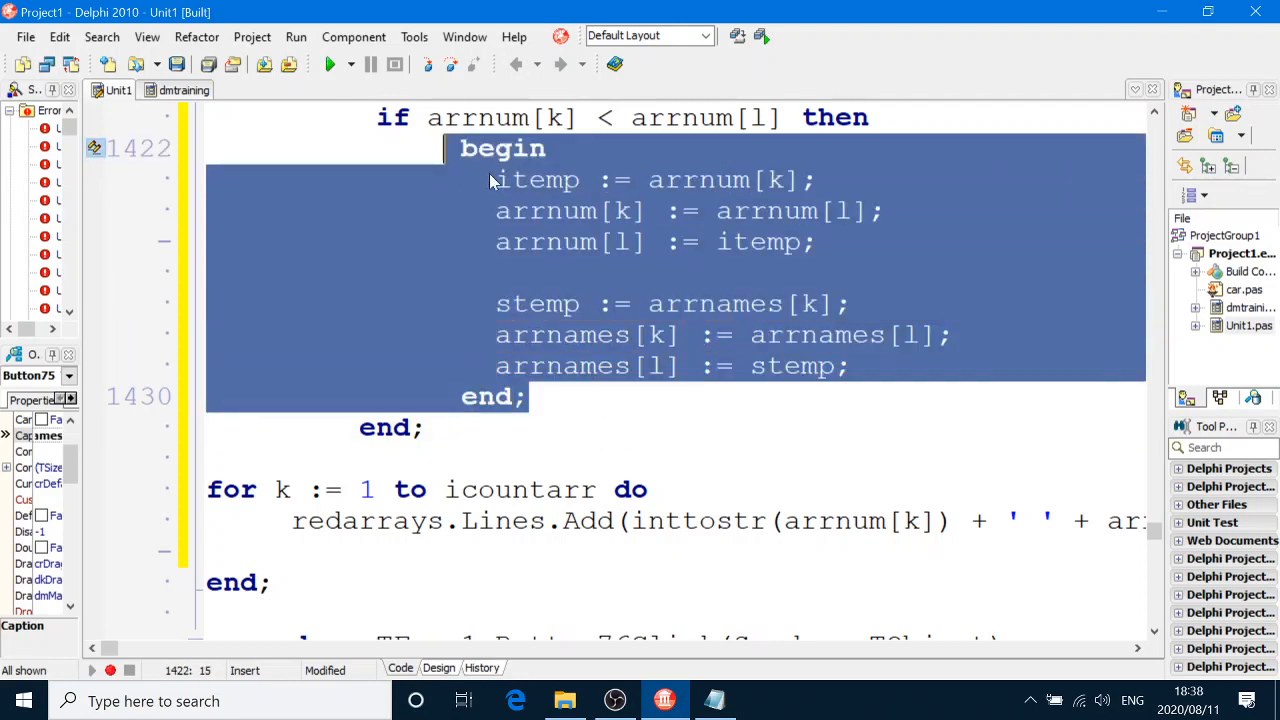
left_click(617, 396)
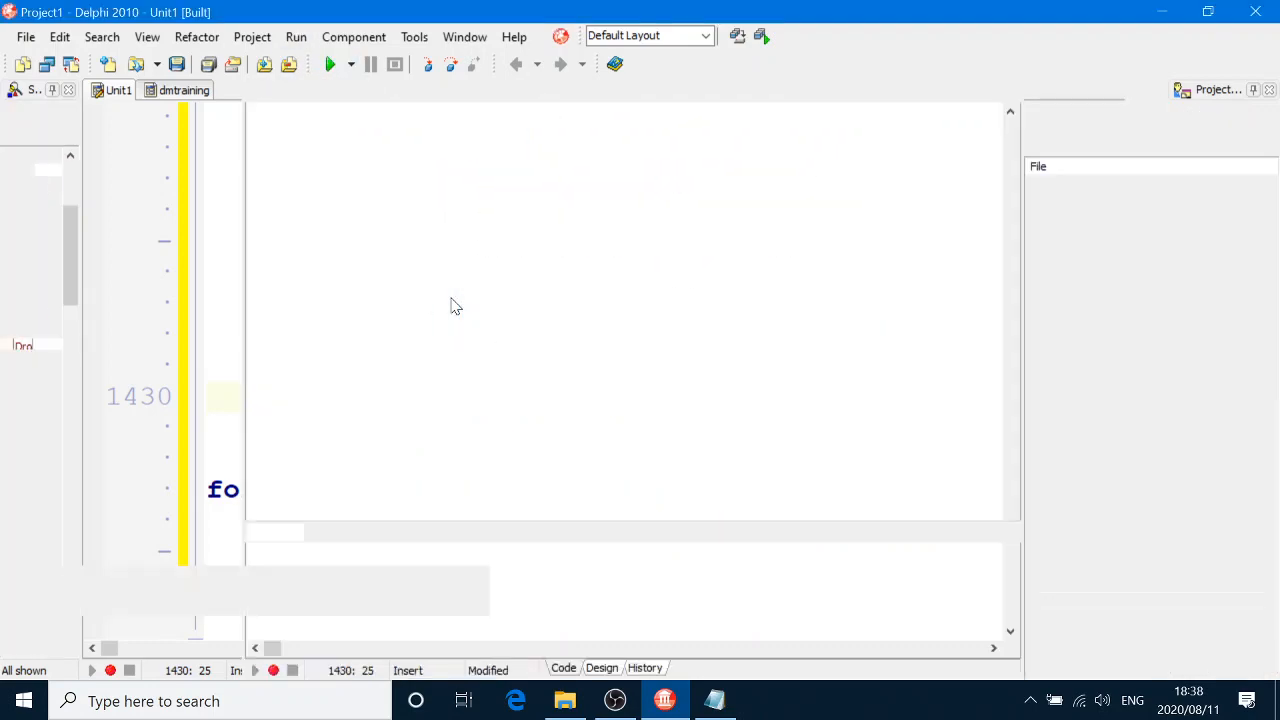
Step: Compile and run the project from the Run button
left_click(332, 64)
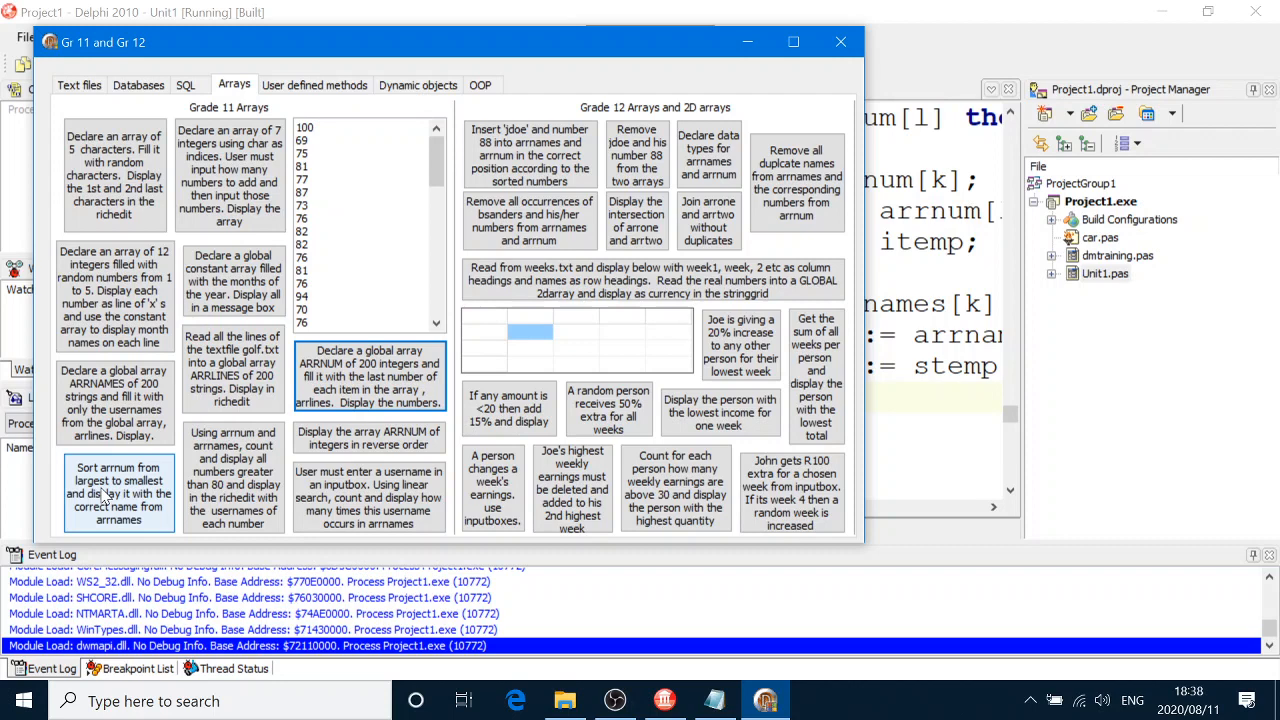
Step: Run 'Sort arrnum from largest to smallest' and scroll through the sorted number–name output
left_click(119, 493)
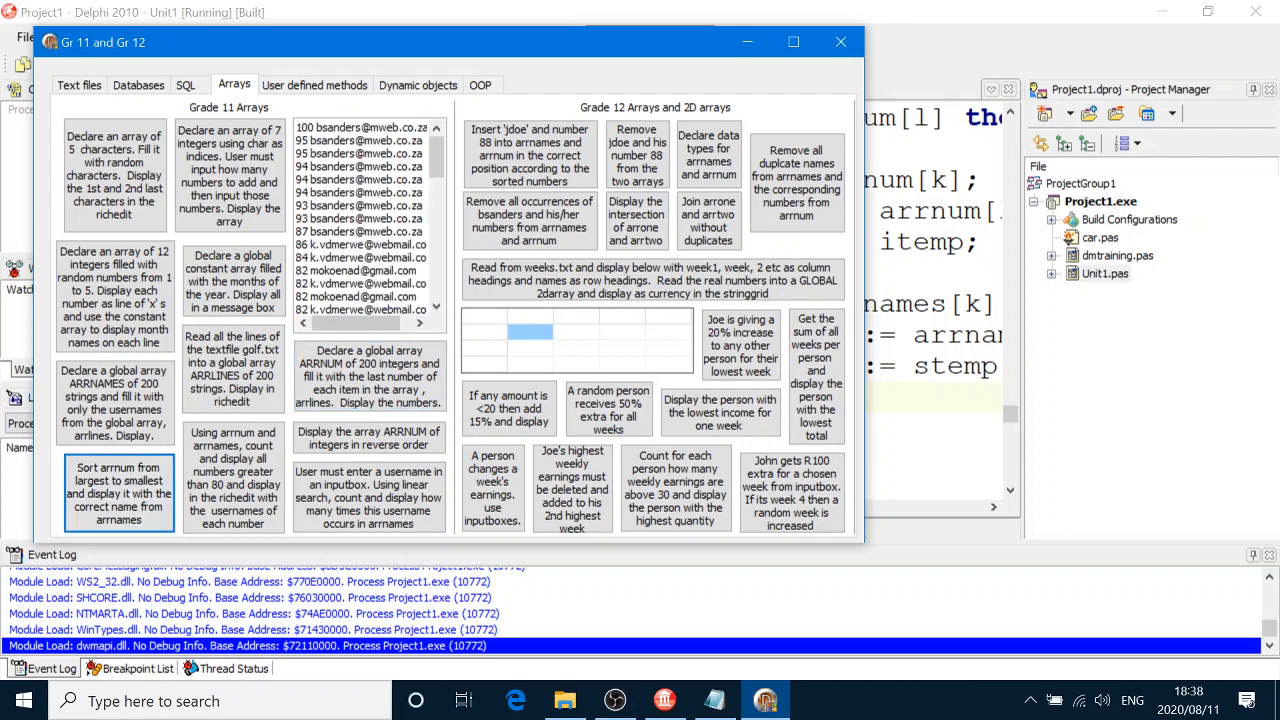
scroll("down", 3)
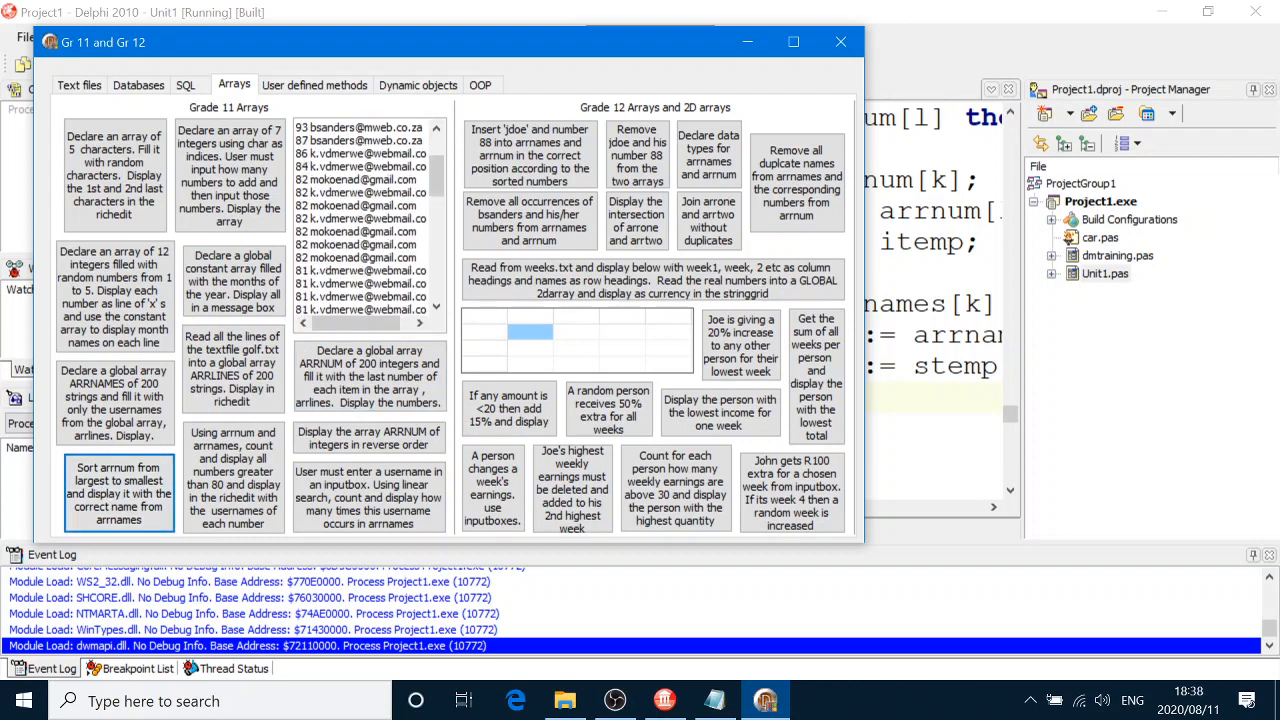
scroll("down", 3)
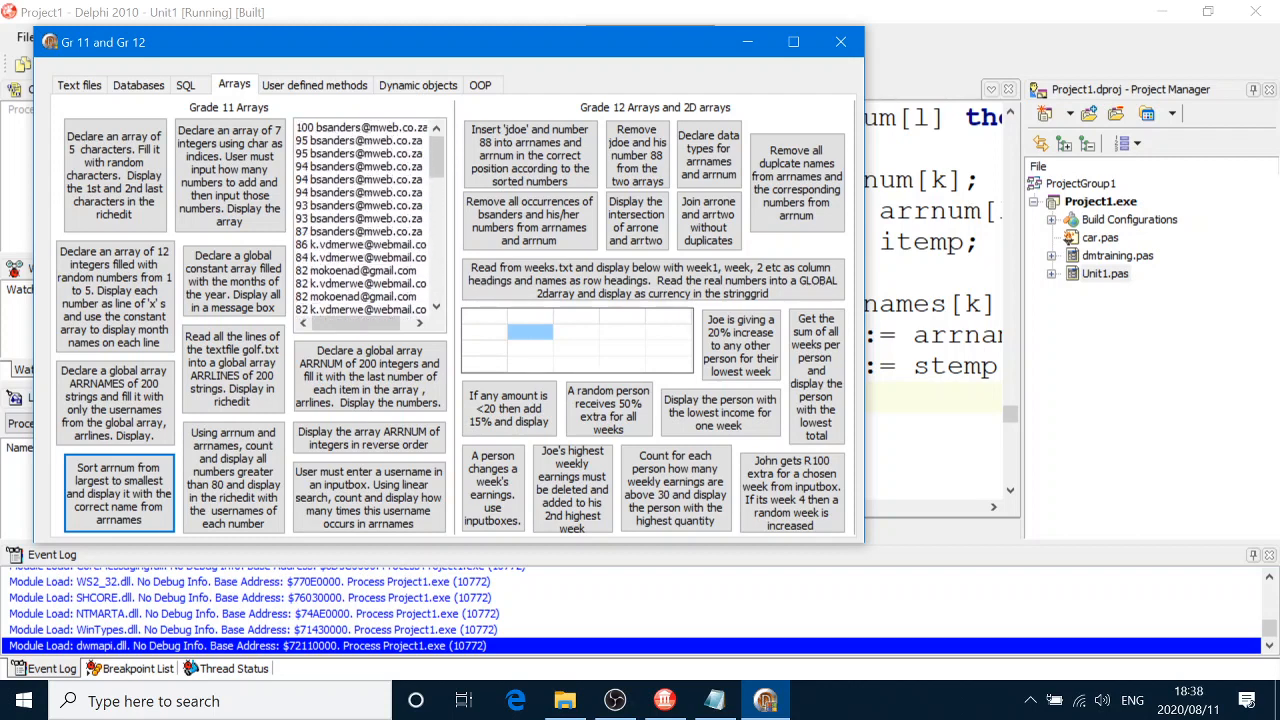
scroll("down", 3)
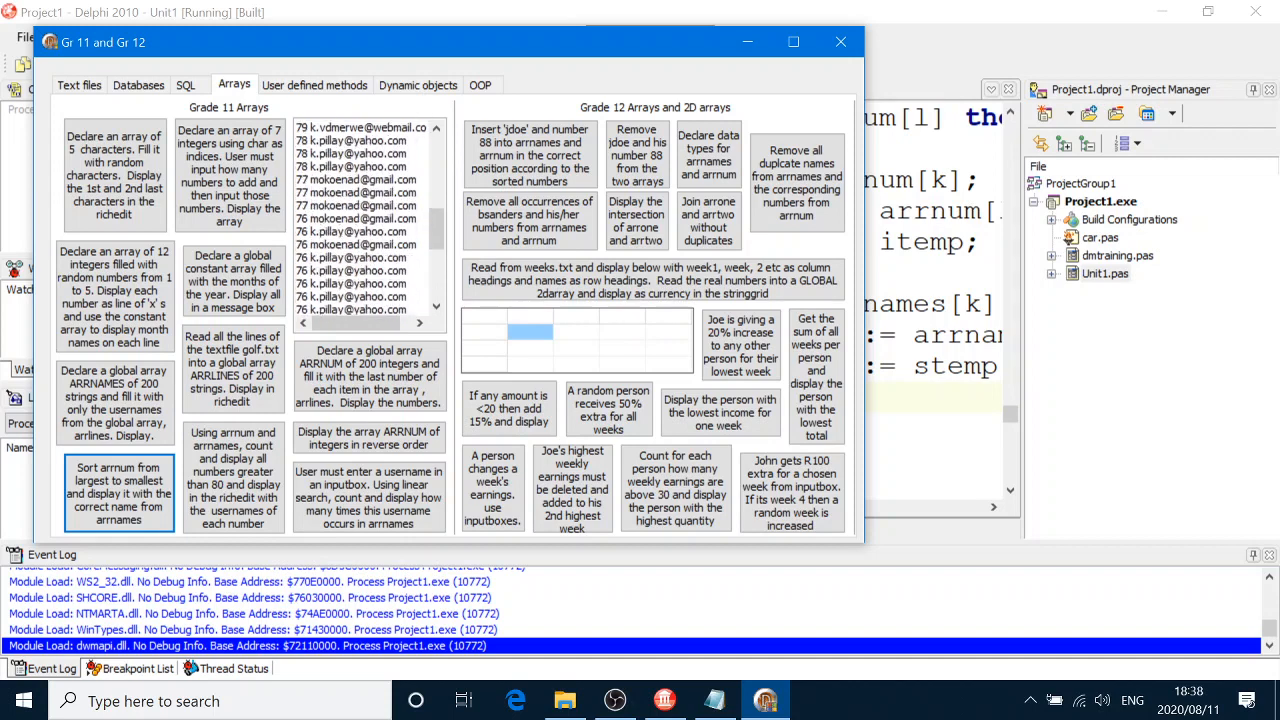
scroll("down", 3)
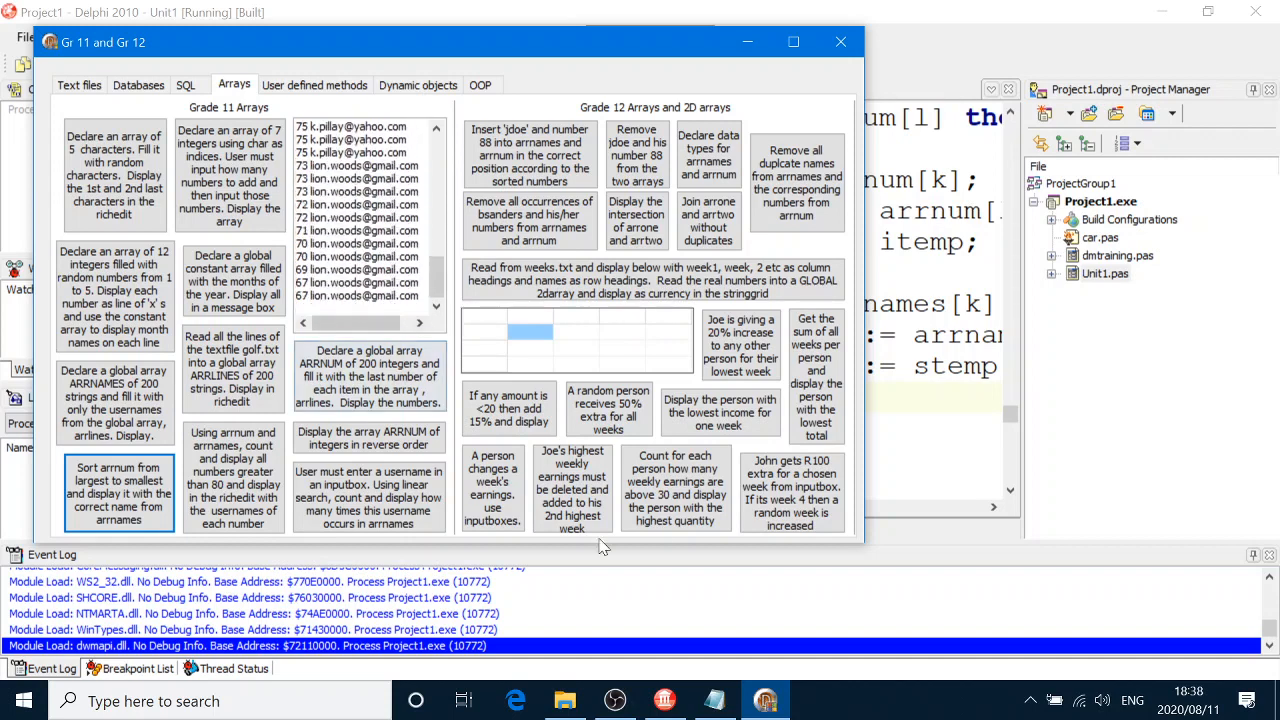
mouse_move(614, 700)
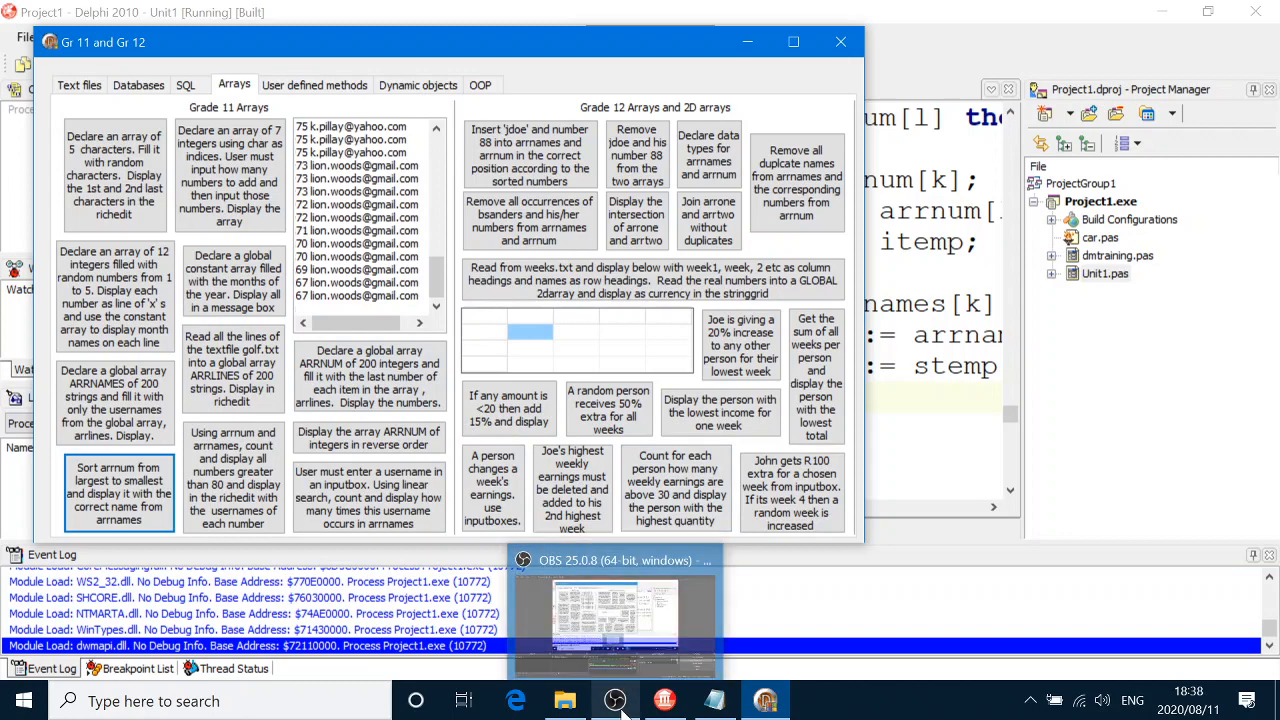